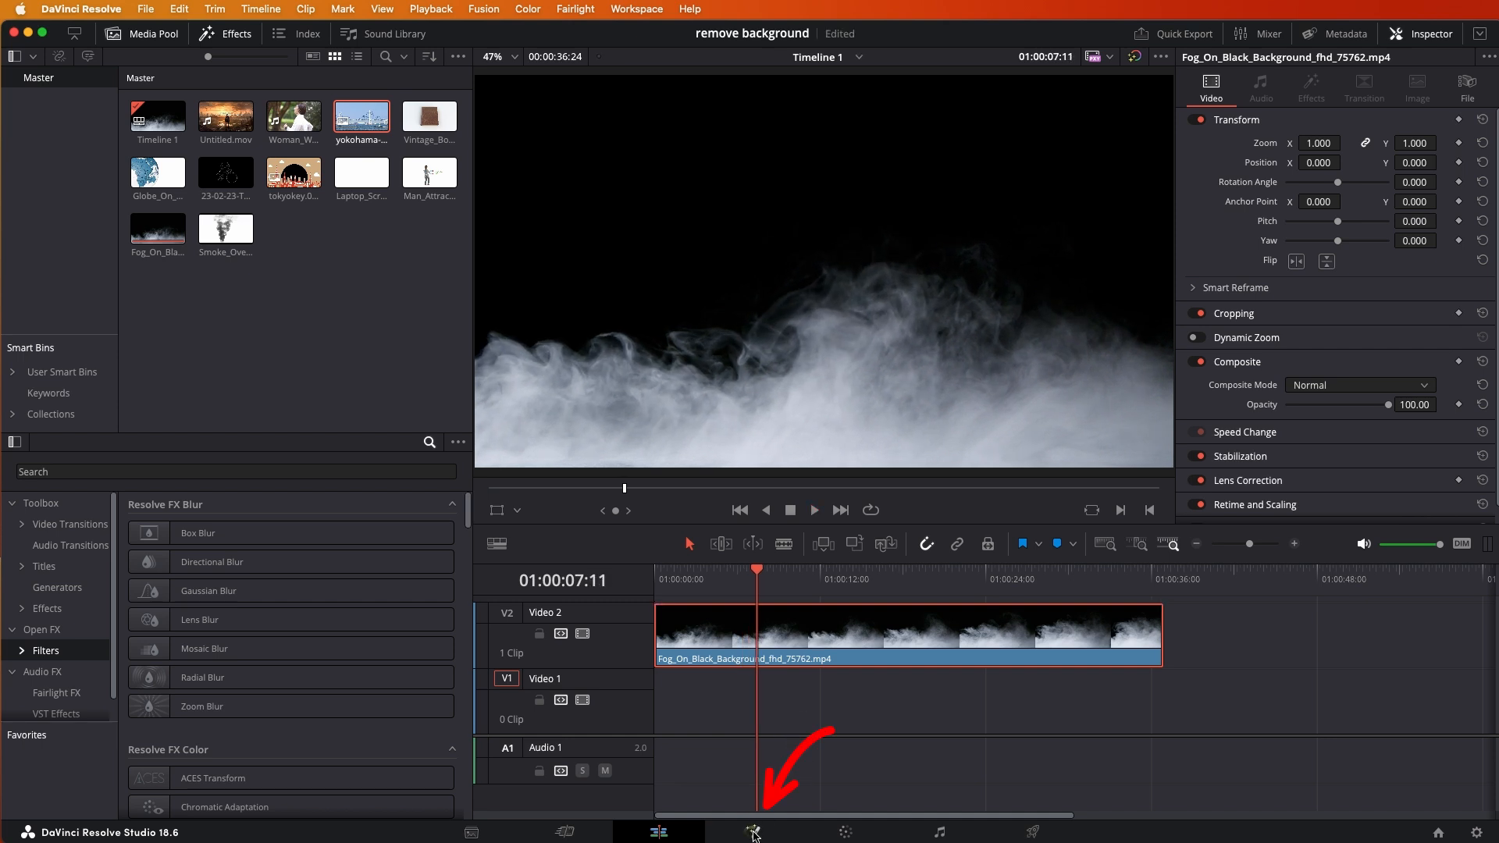
# Bring the fog clip into the Fusion page and filter the tool picker for Luma Keyer
pyautogui.click(752, 831)
pyautogui.write('Luma Keyer')
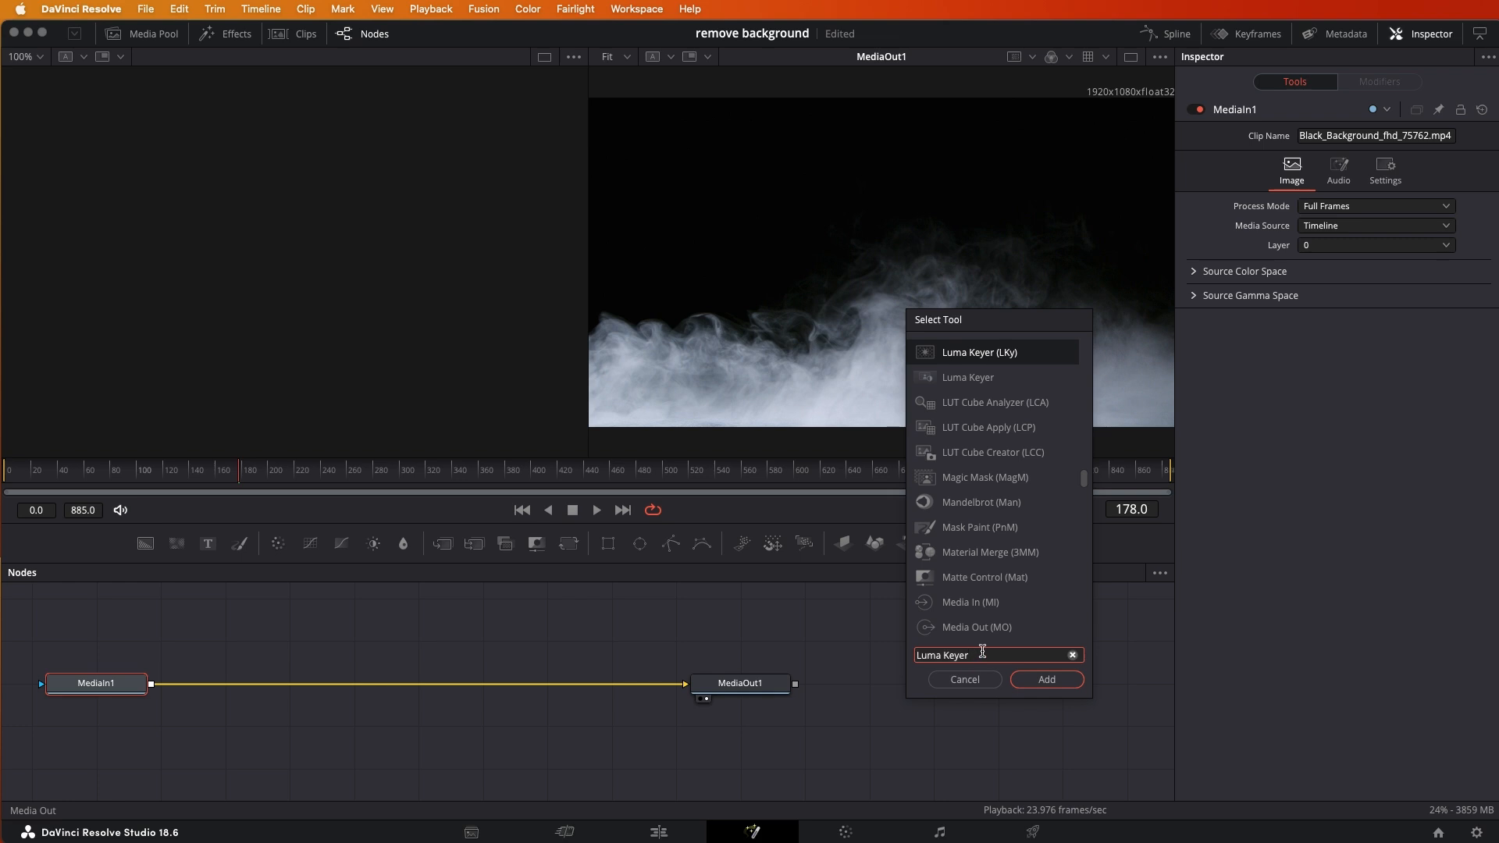
pyautogui.press('Backspace')
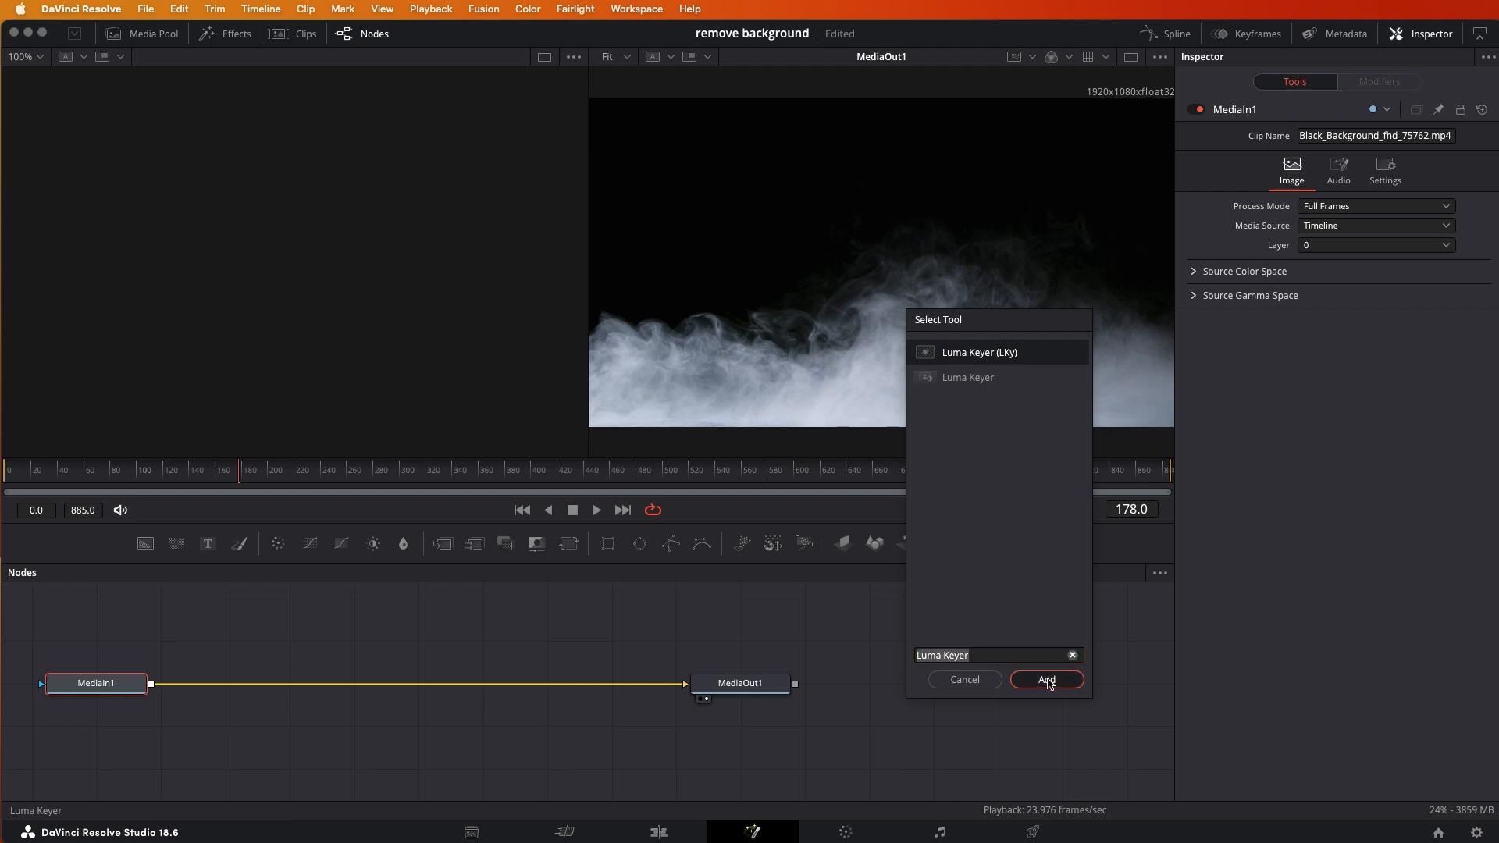
# Add LumaKeyer1 between MediaIn1 and MediaOut1 so the fog's black background drops out
pyautogui.click(1044, 679)
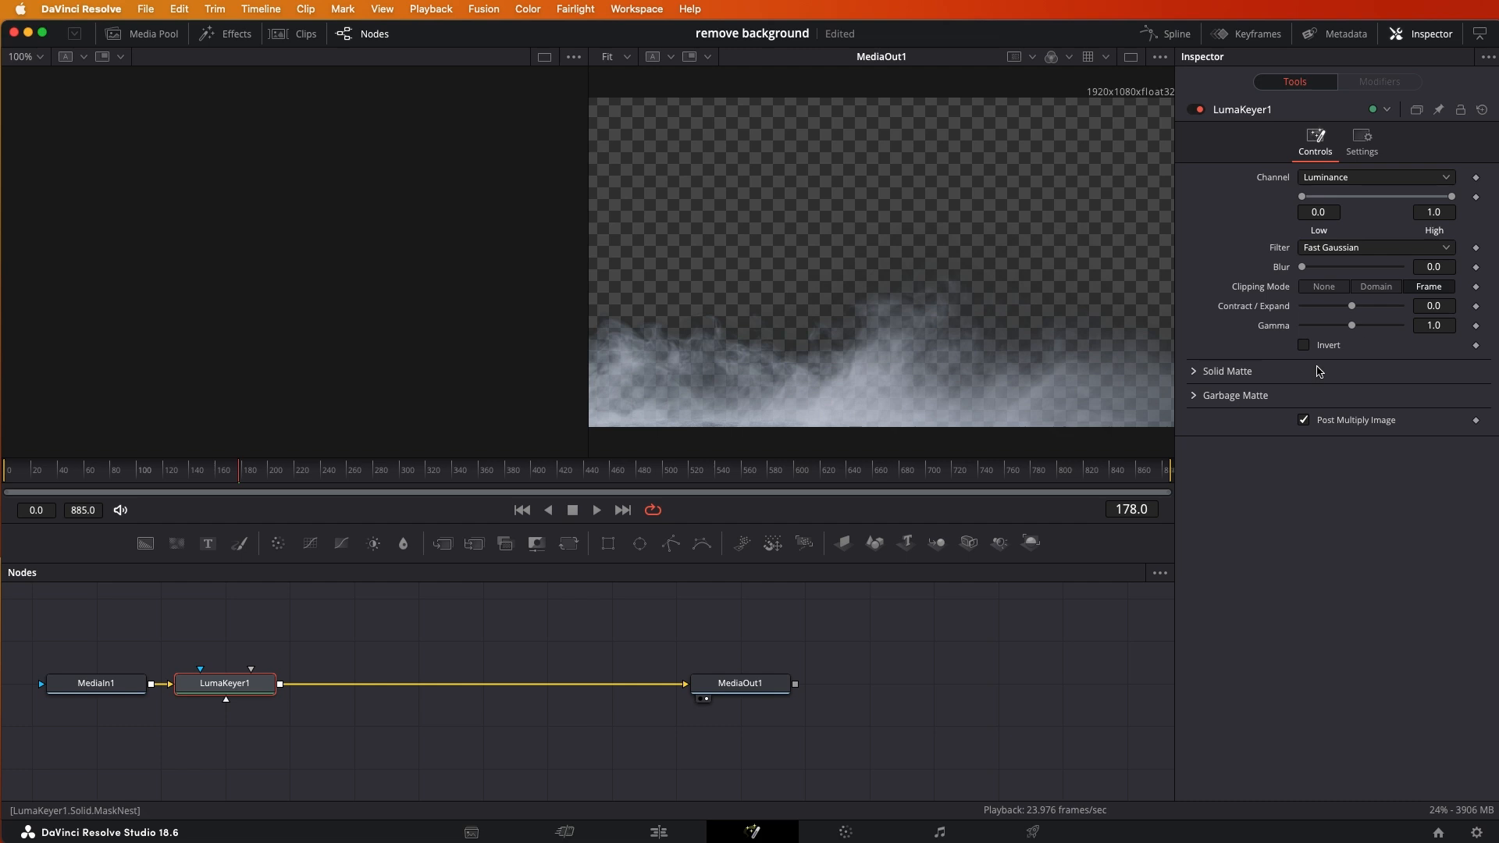
pyautogui.moveTo(1347, 306)
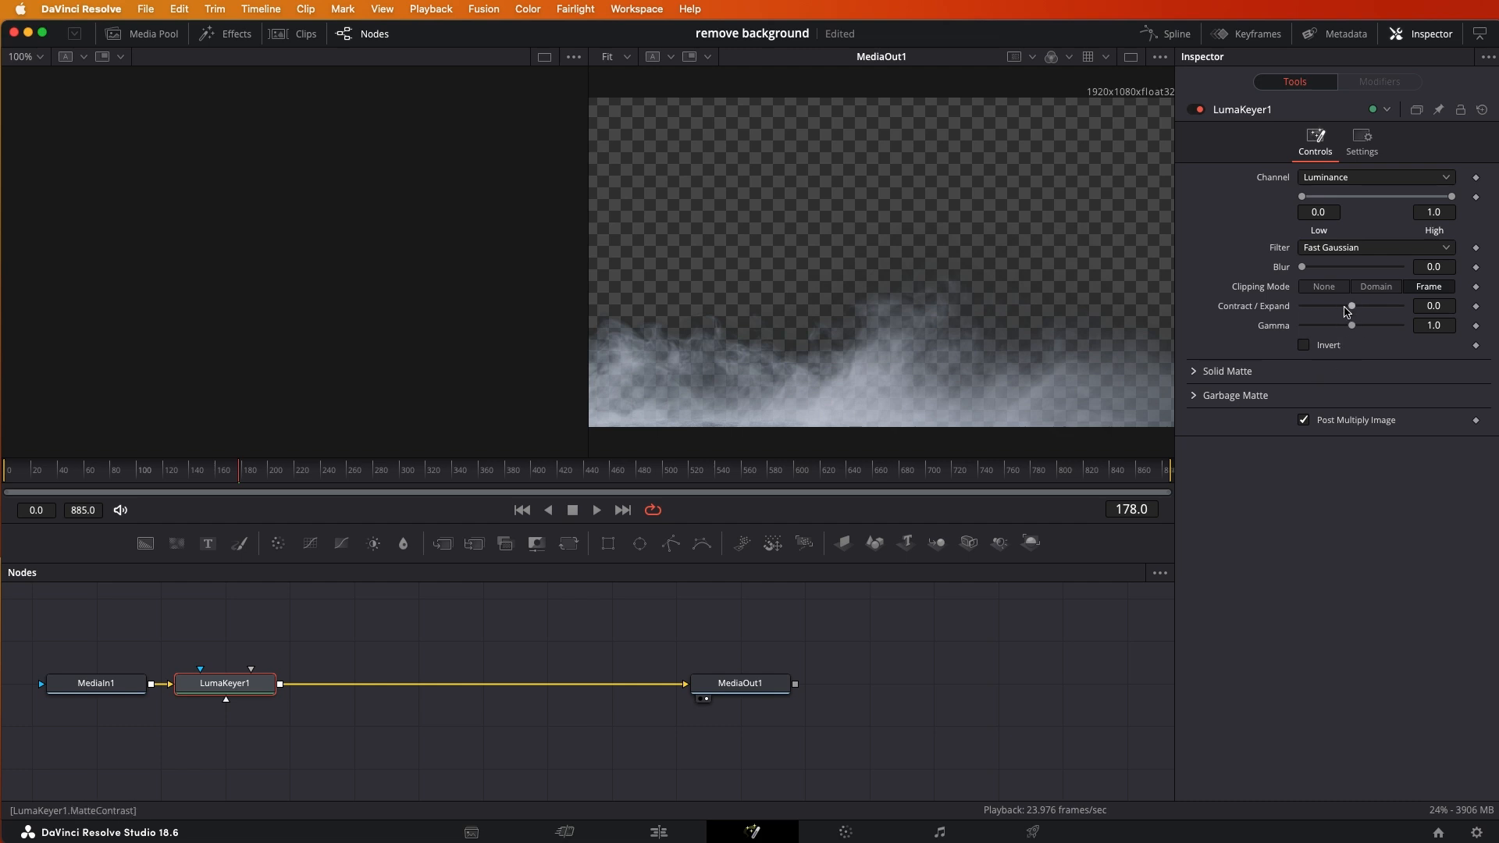
pyautogui.moveTo(1303, 267)
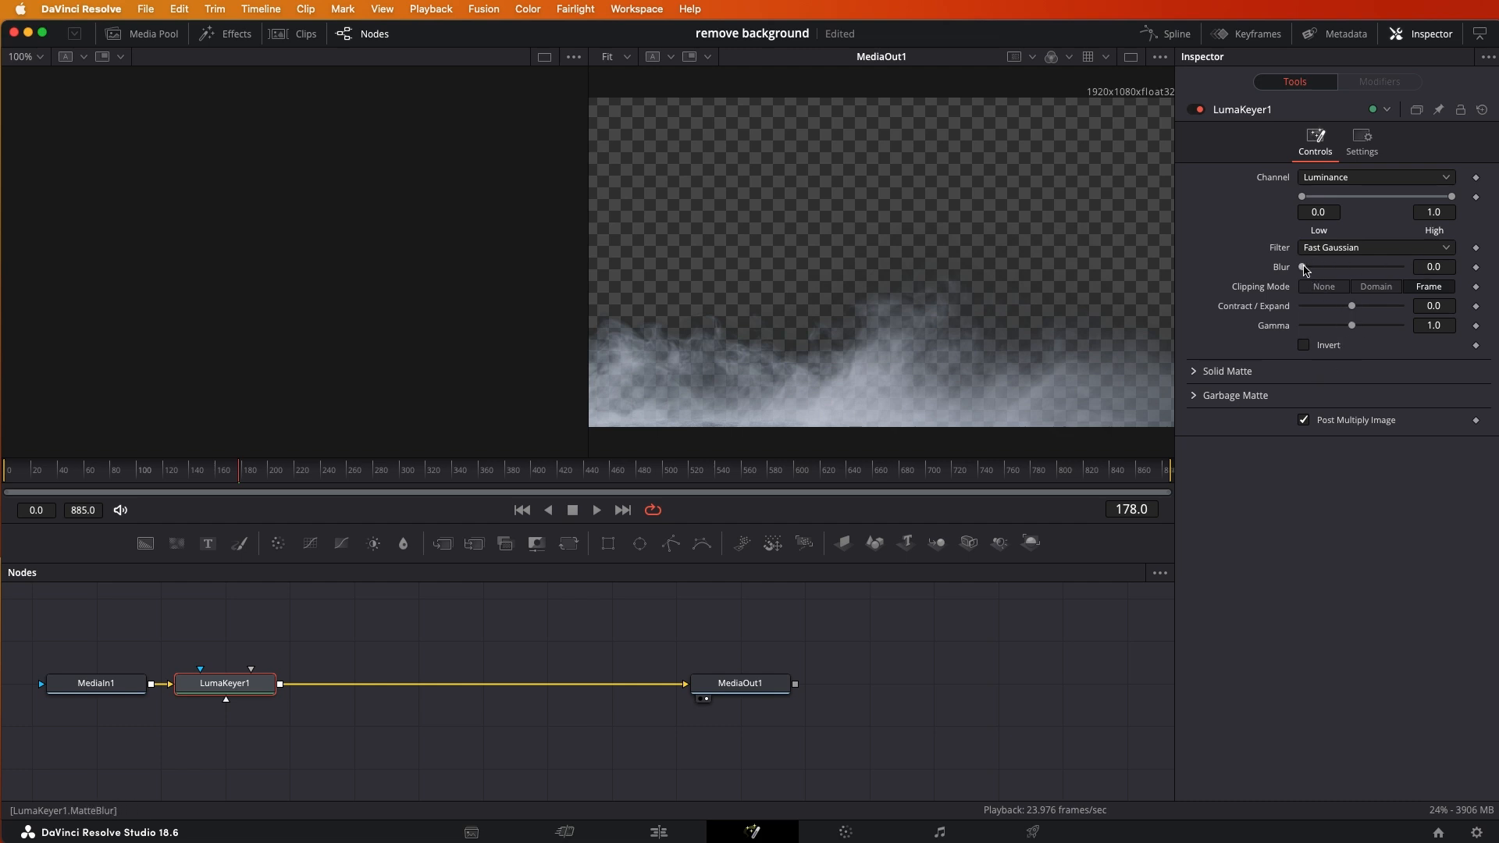
pyautogui.moveTo(648, 790)
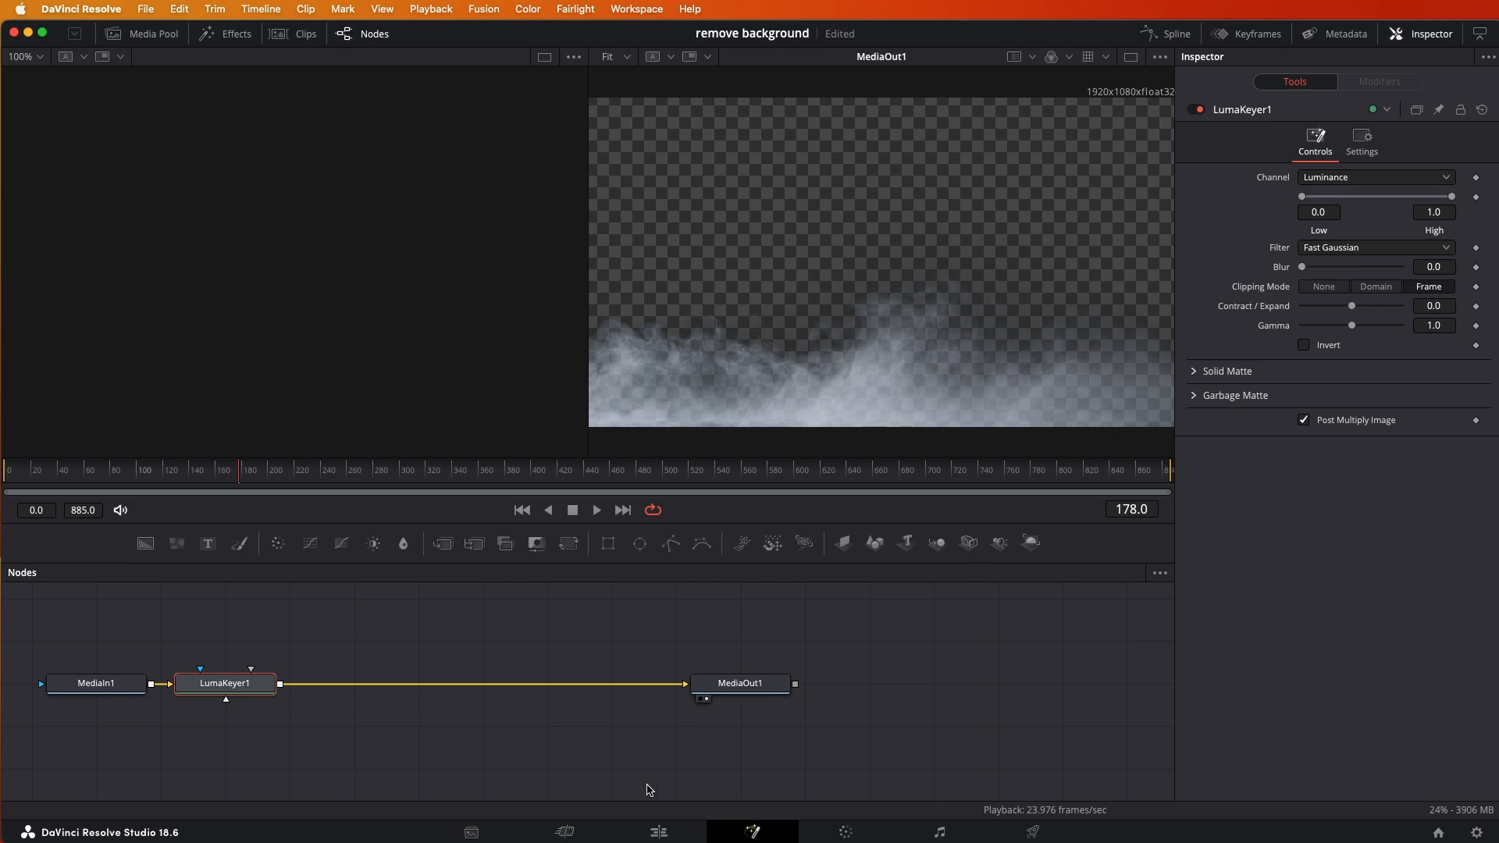
# Return to the Edit page where Smoke_Over_Fire_fhd_1239547.mp4 sits on Video 2
pyautogui.click(657, 830)
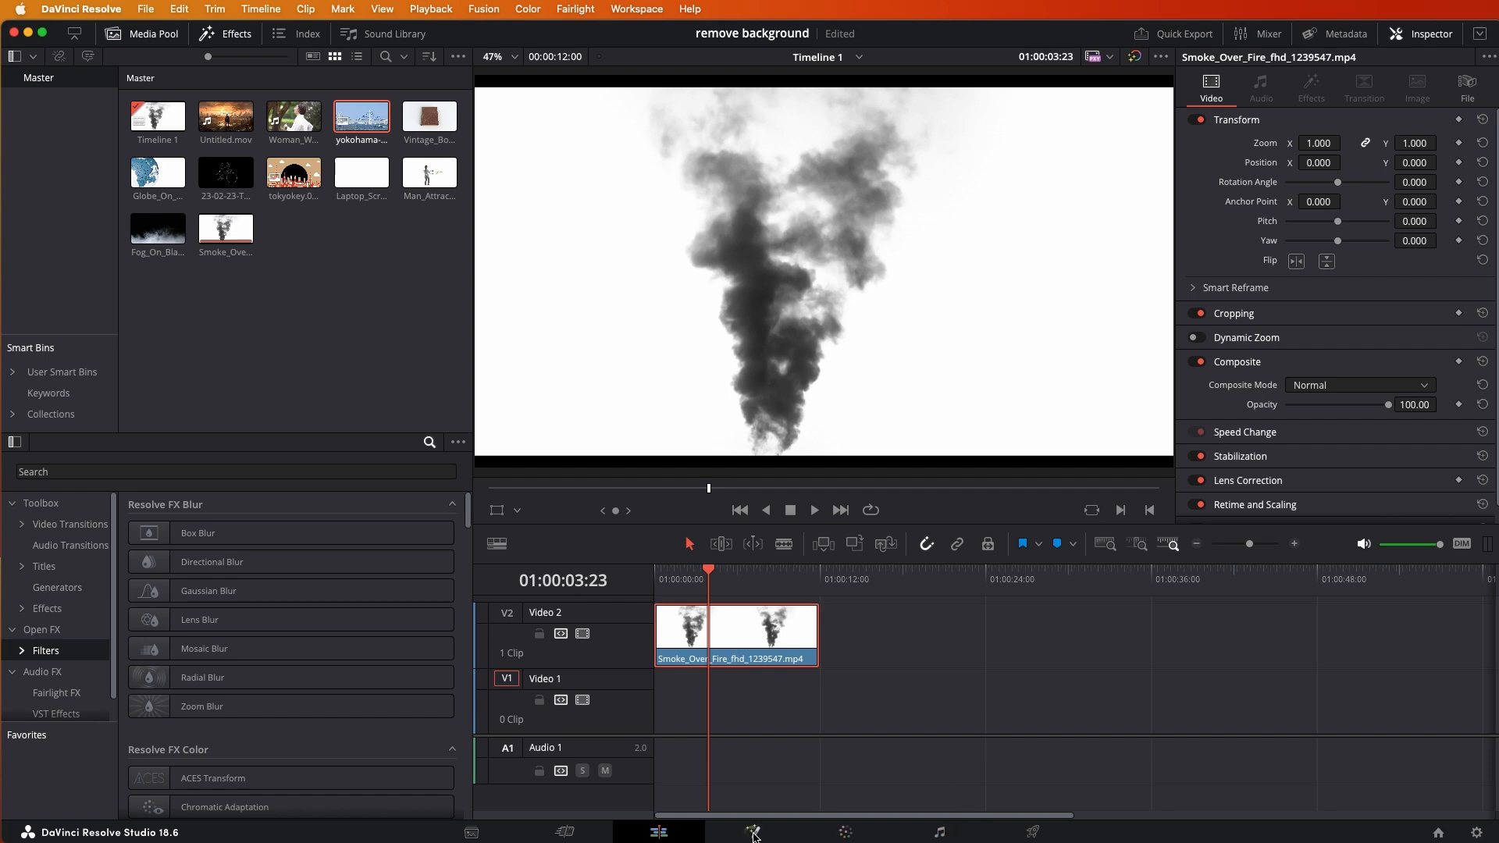
# Add a Luma Keyer between MediaIn1 and MediaOut1 on the smoke clip and enable Invert
pyautogui.click(751, 831)
pyautogui.write('Luma Keyer')
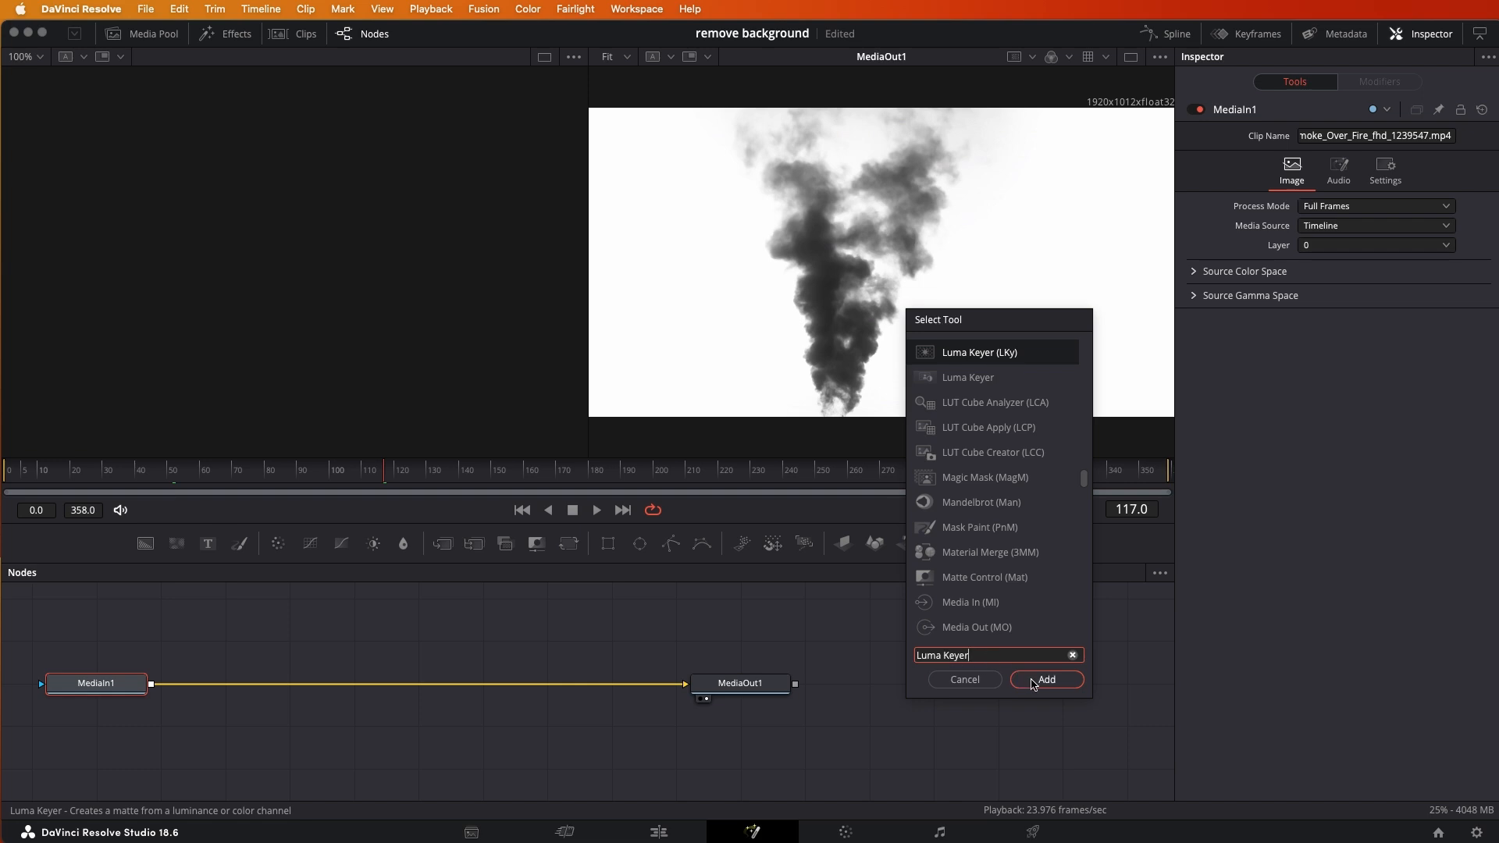
pyautogui.click(1046, 679)
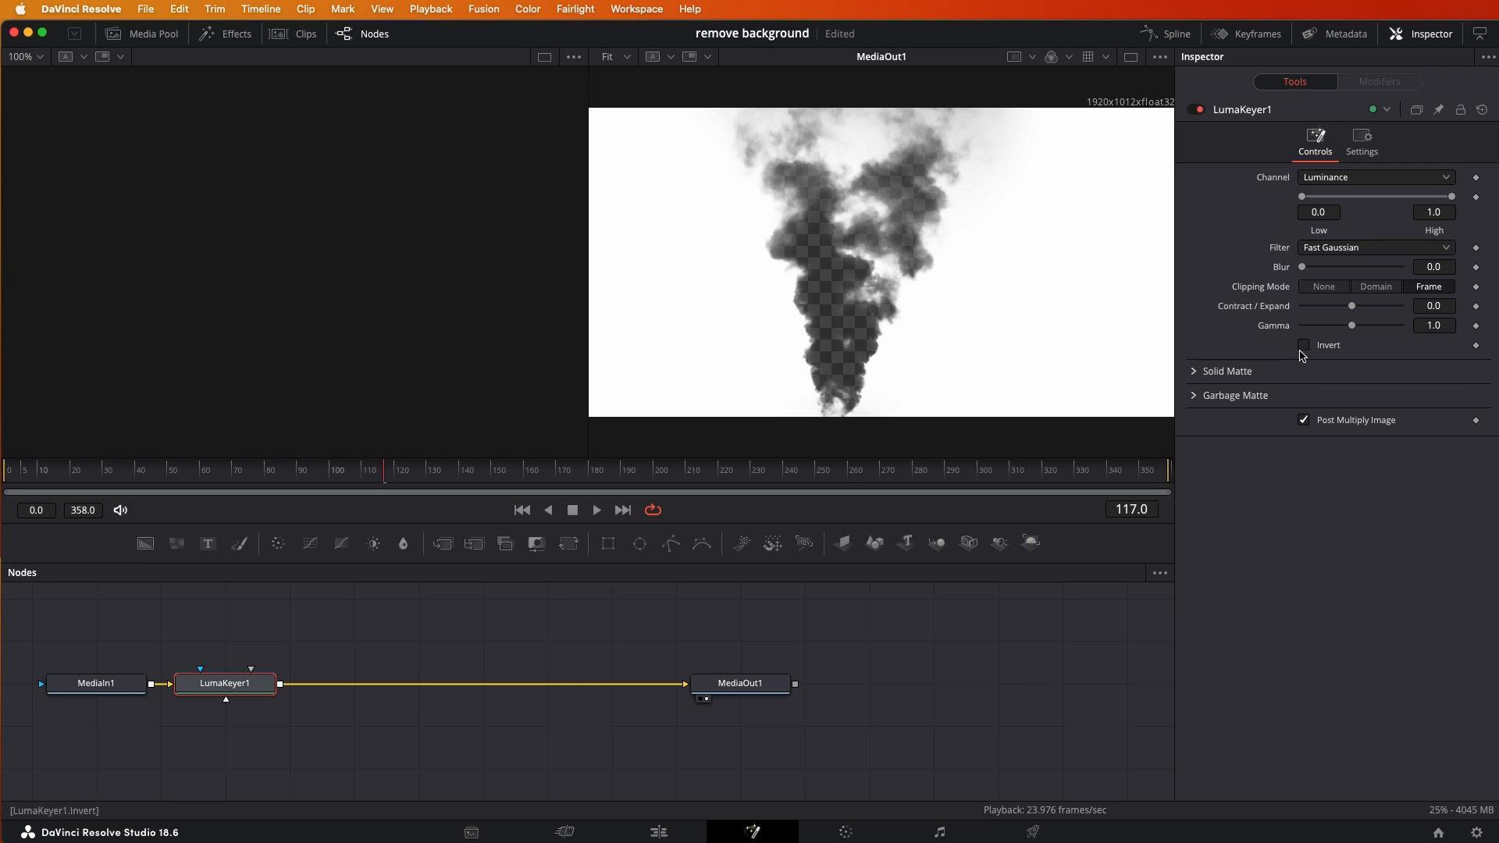
pyautogui.click(1302, 345)
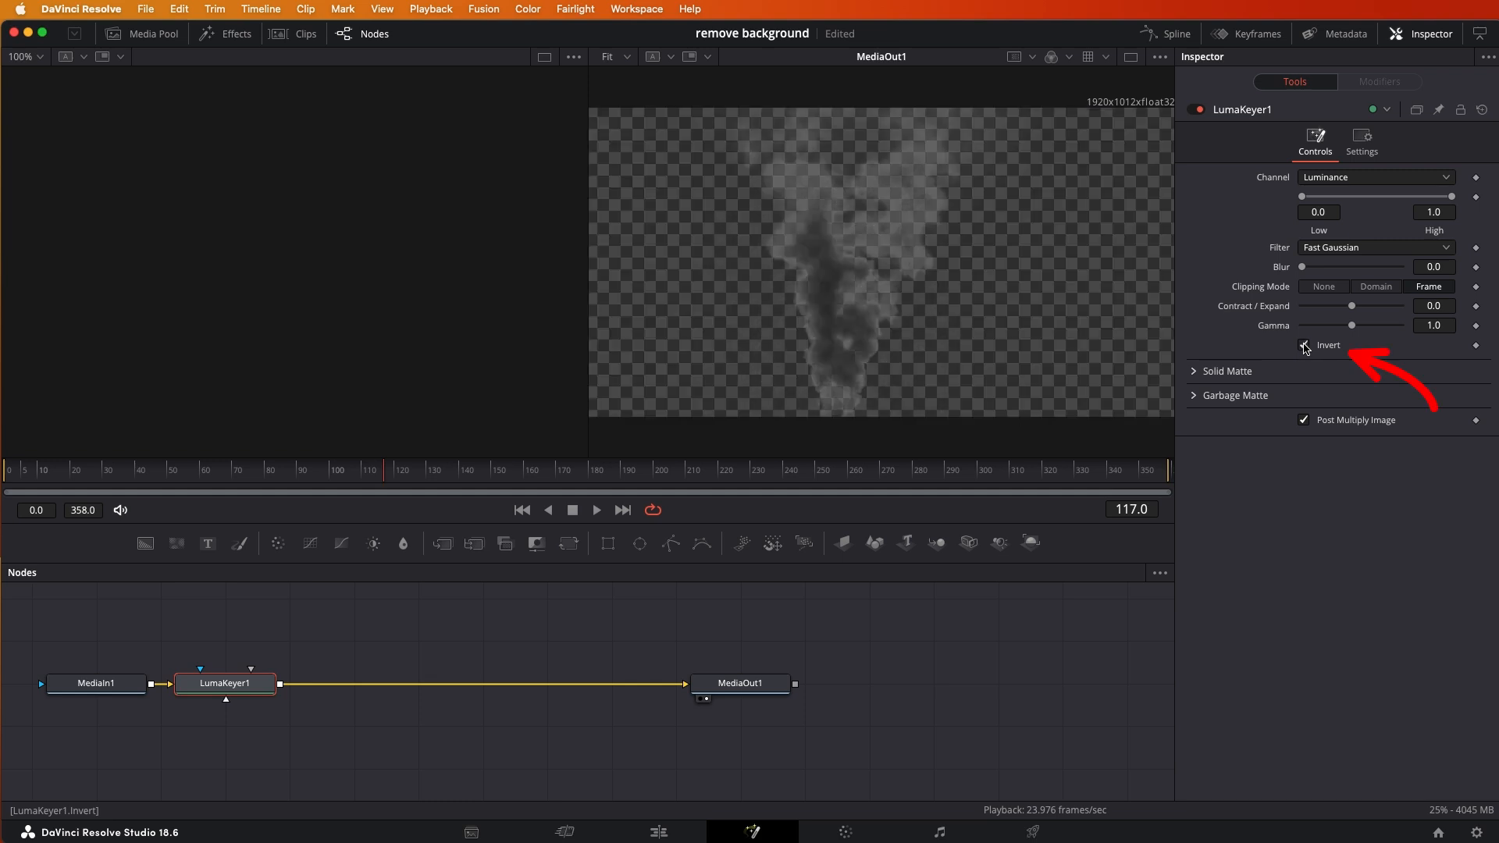
pyautogui.click(1303, 345)
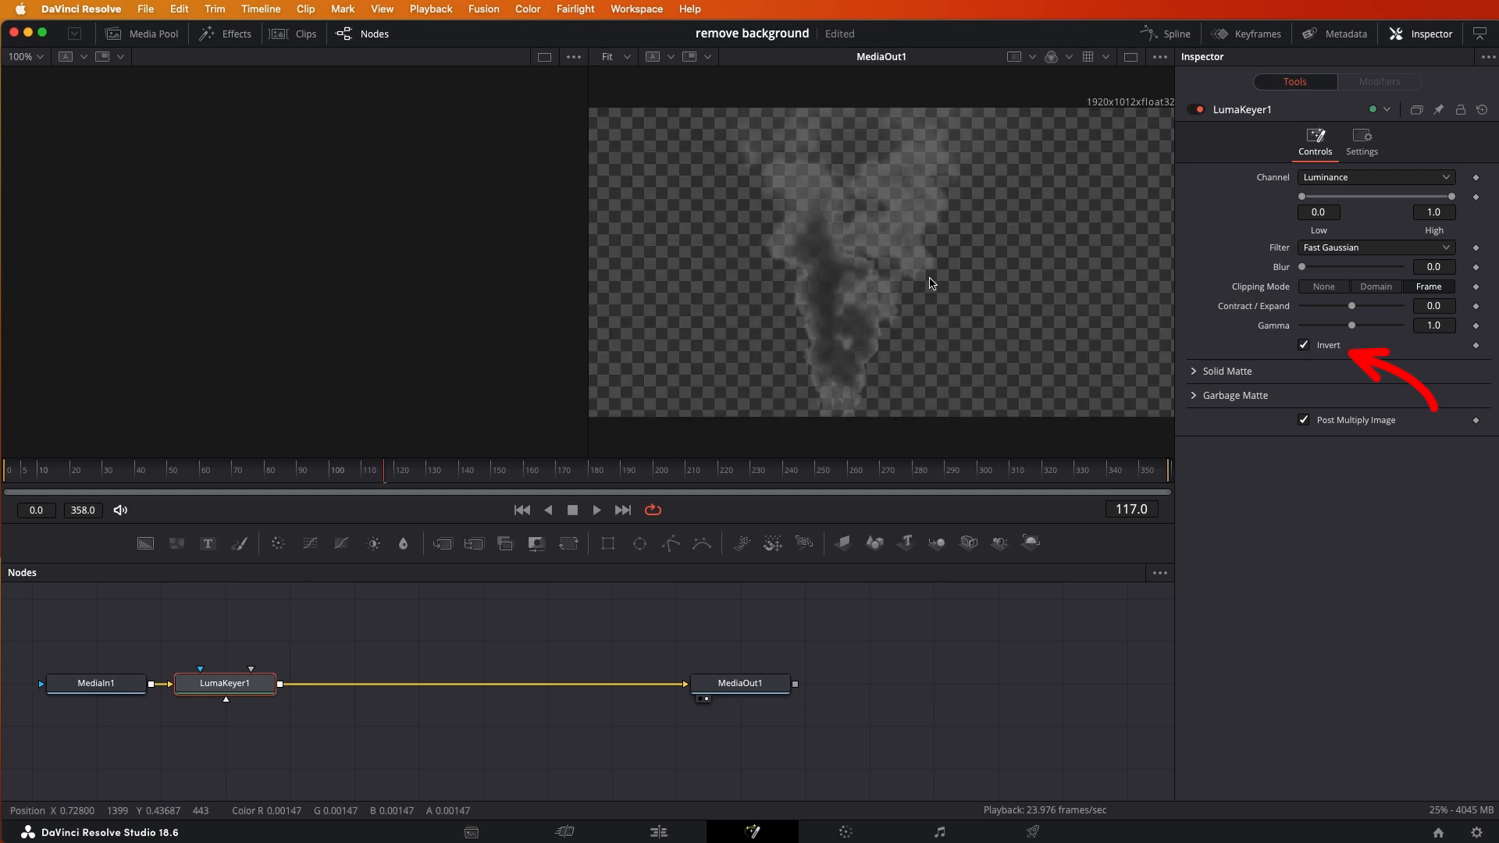
pyautogui.moveTo(965, 275)
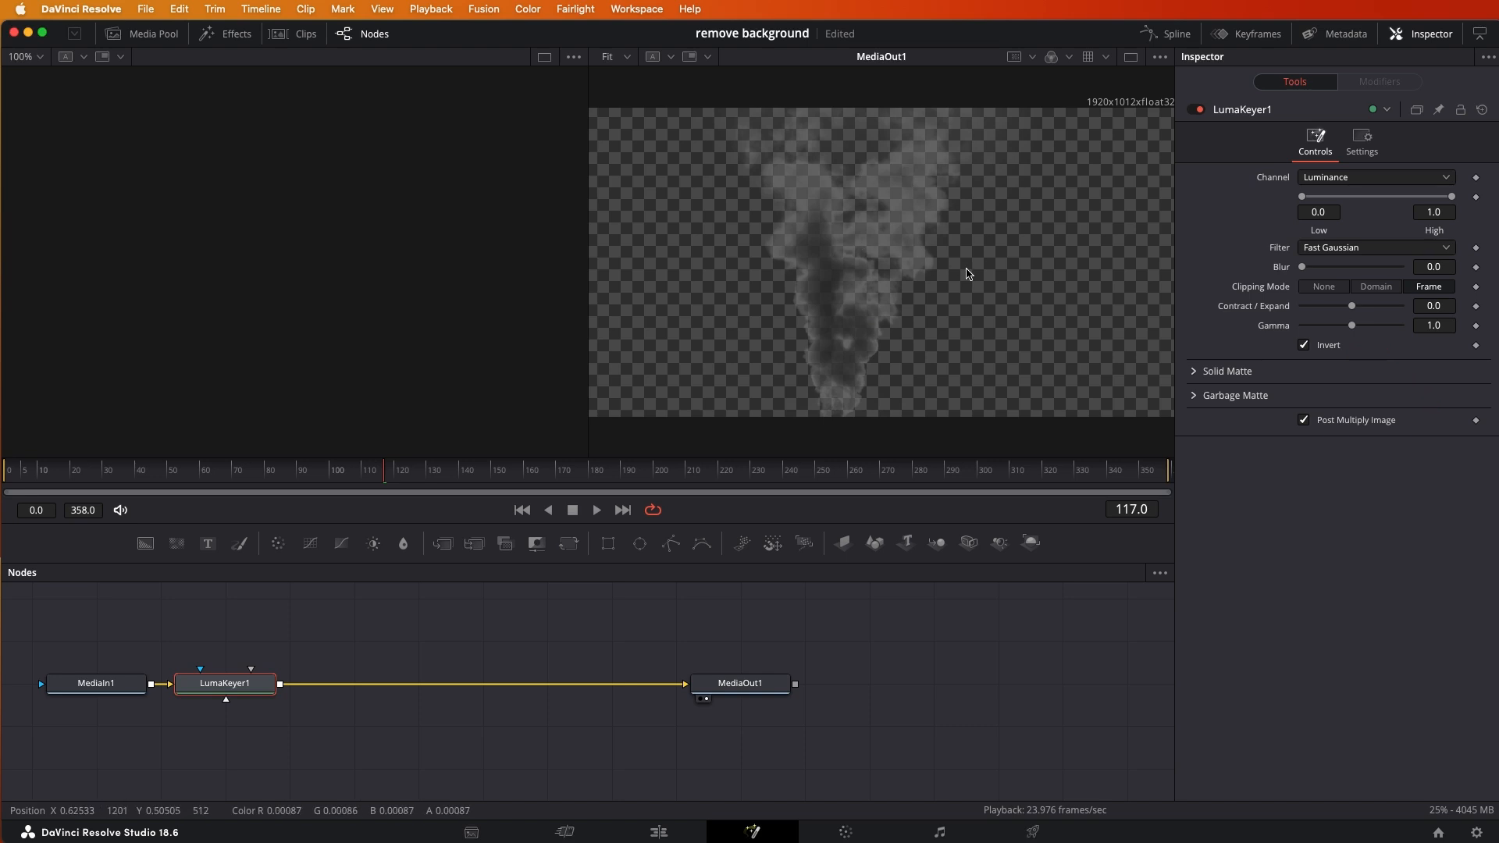
pyautogui.moveTo(1436, 225)
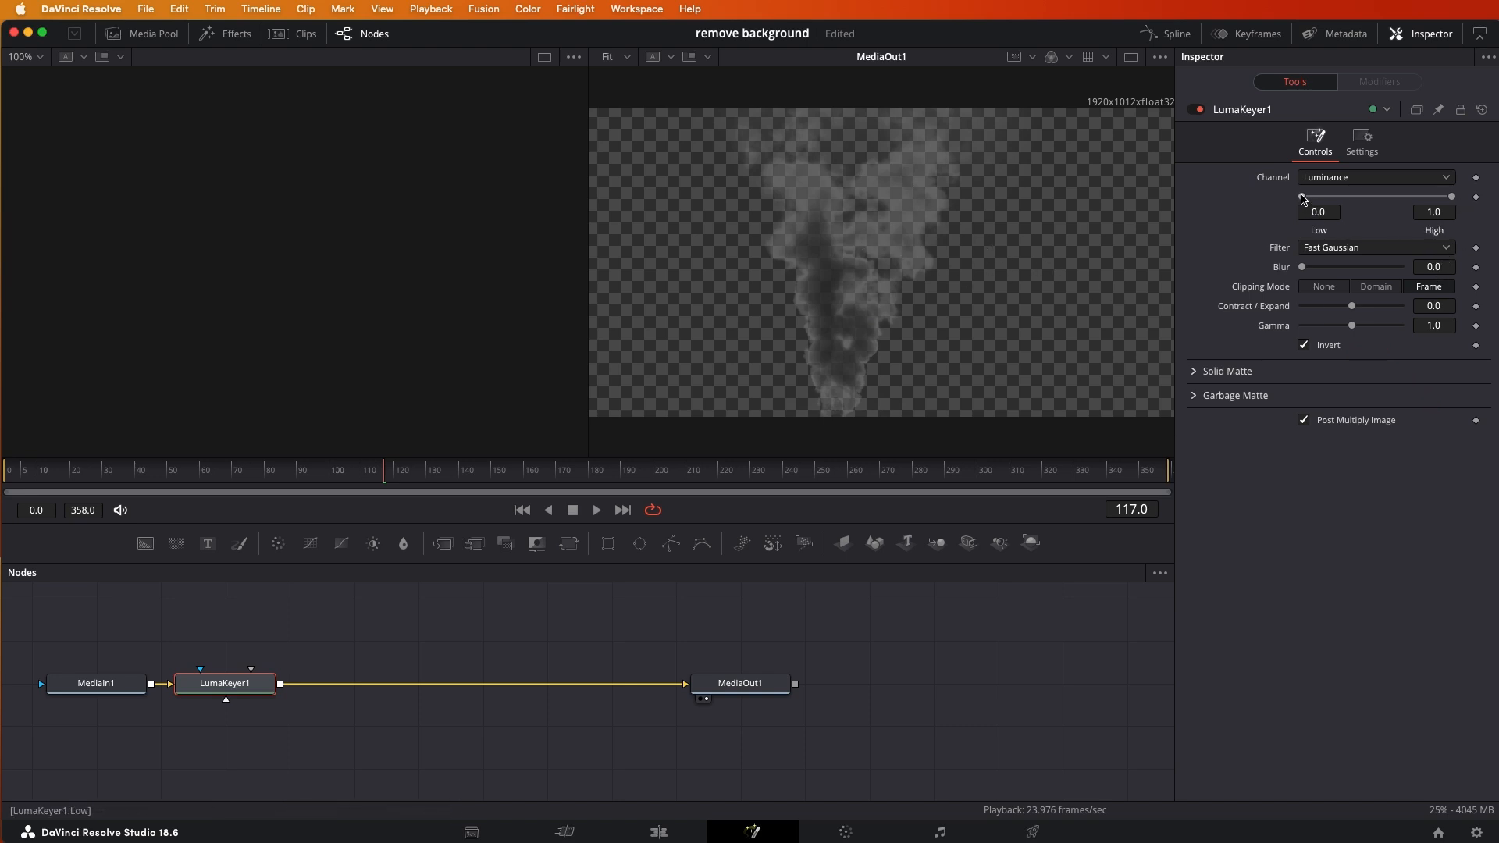
pyautogui.moveTo(981, 646)
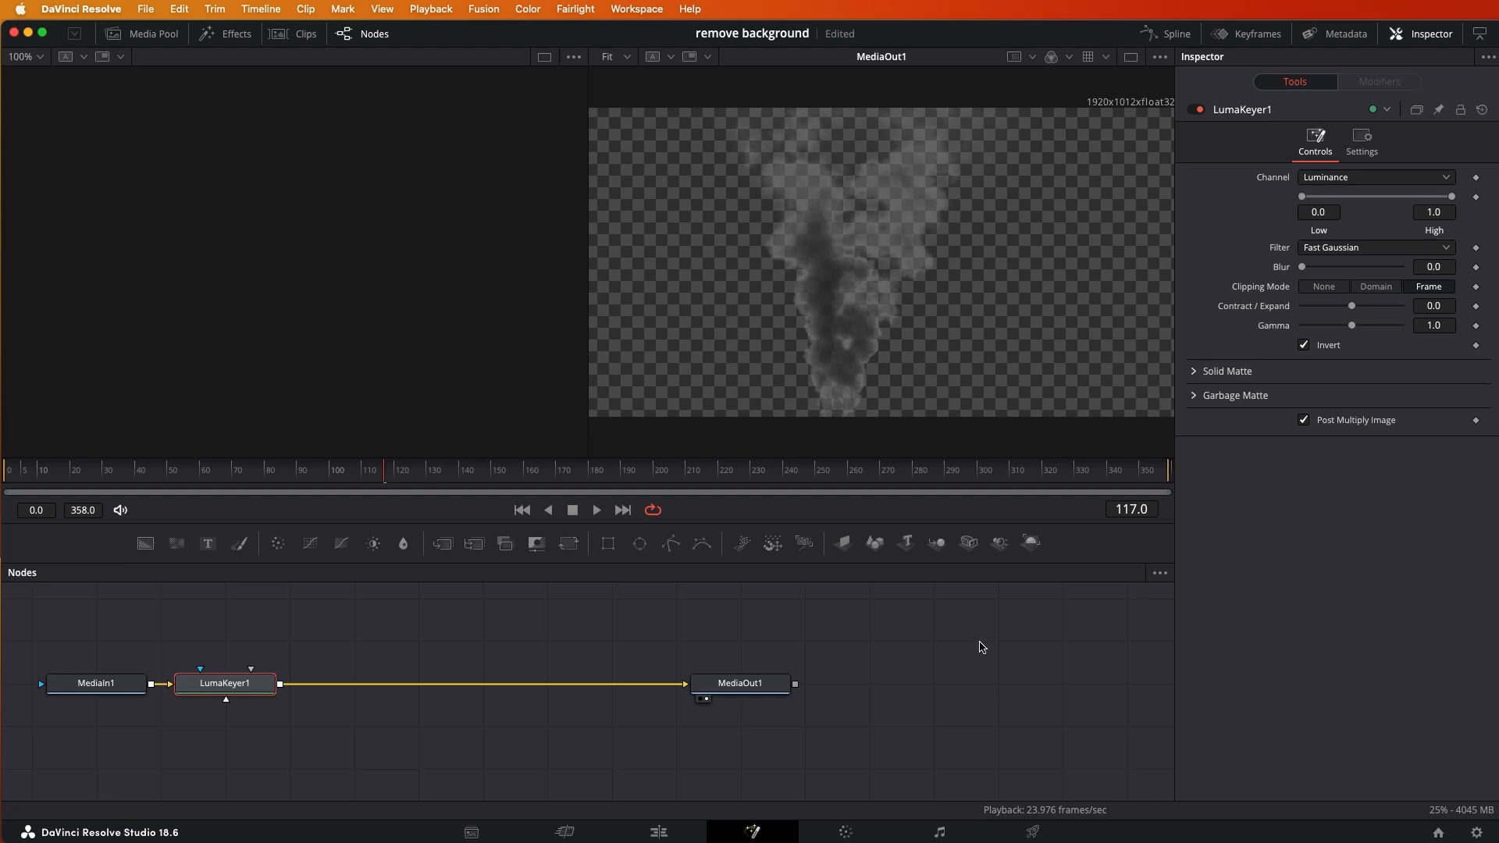
# Go back to the Edit page and play the timeline to preview the keyed smoke
pyautogui.click(657, 831)
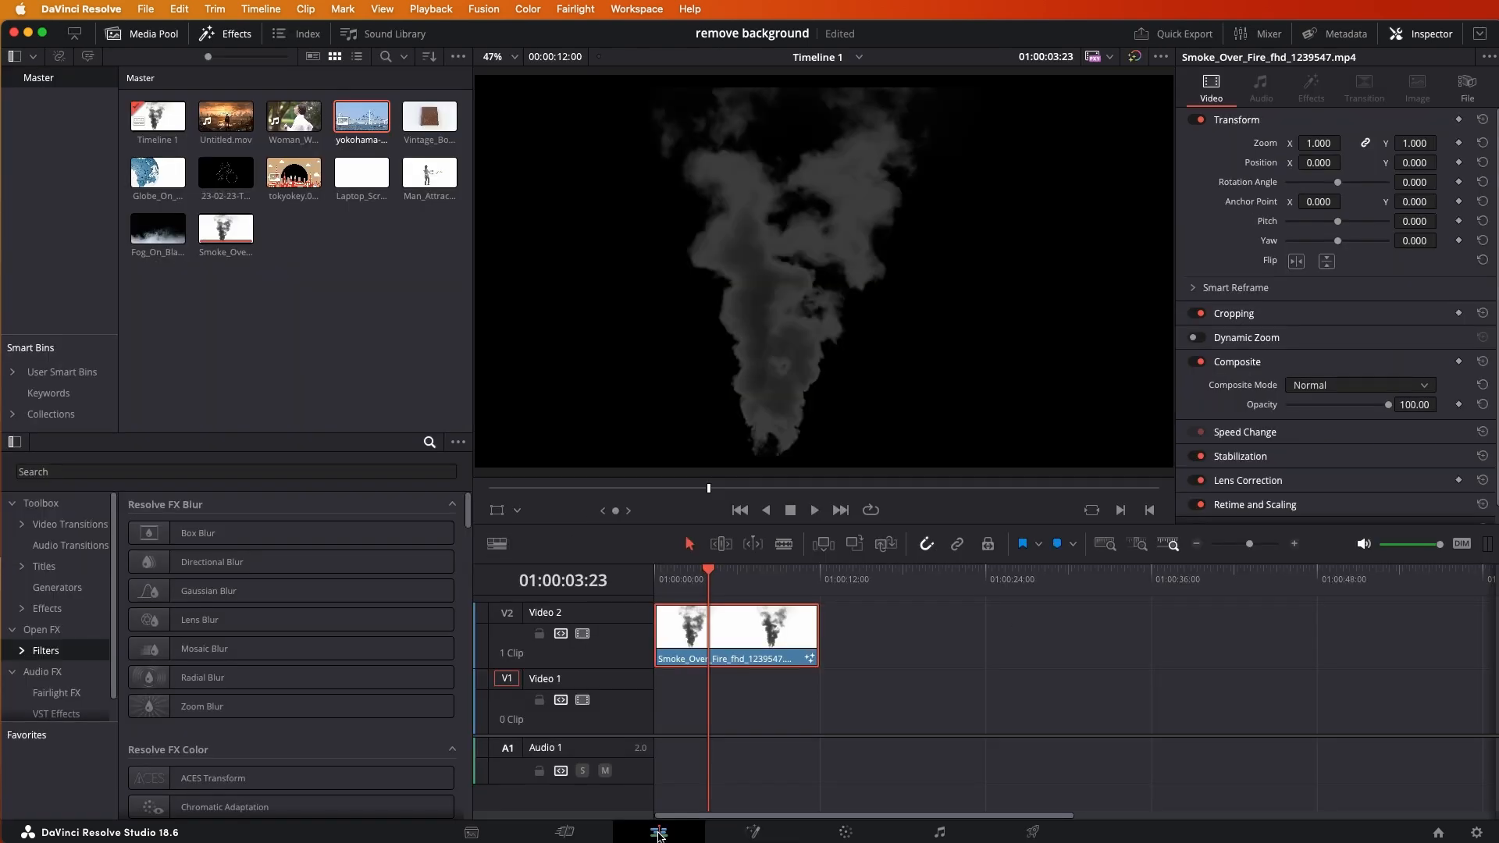
pyautogui.click(361, 118)
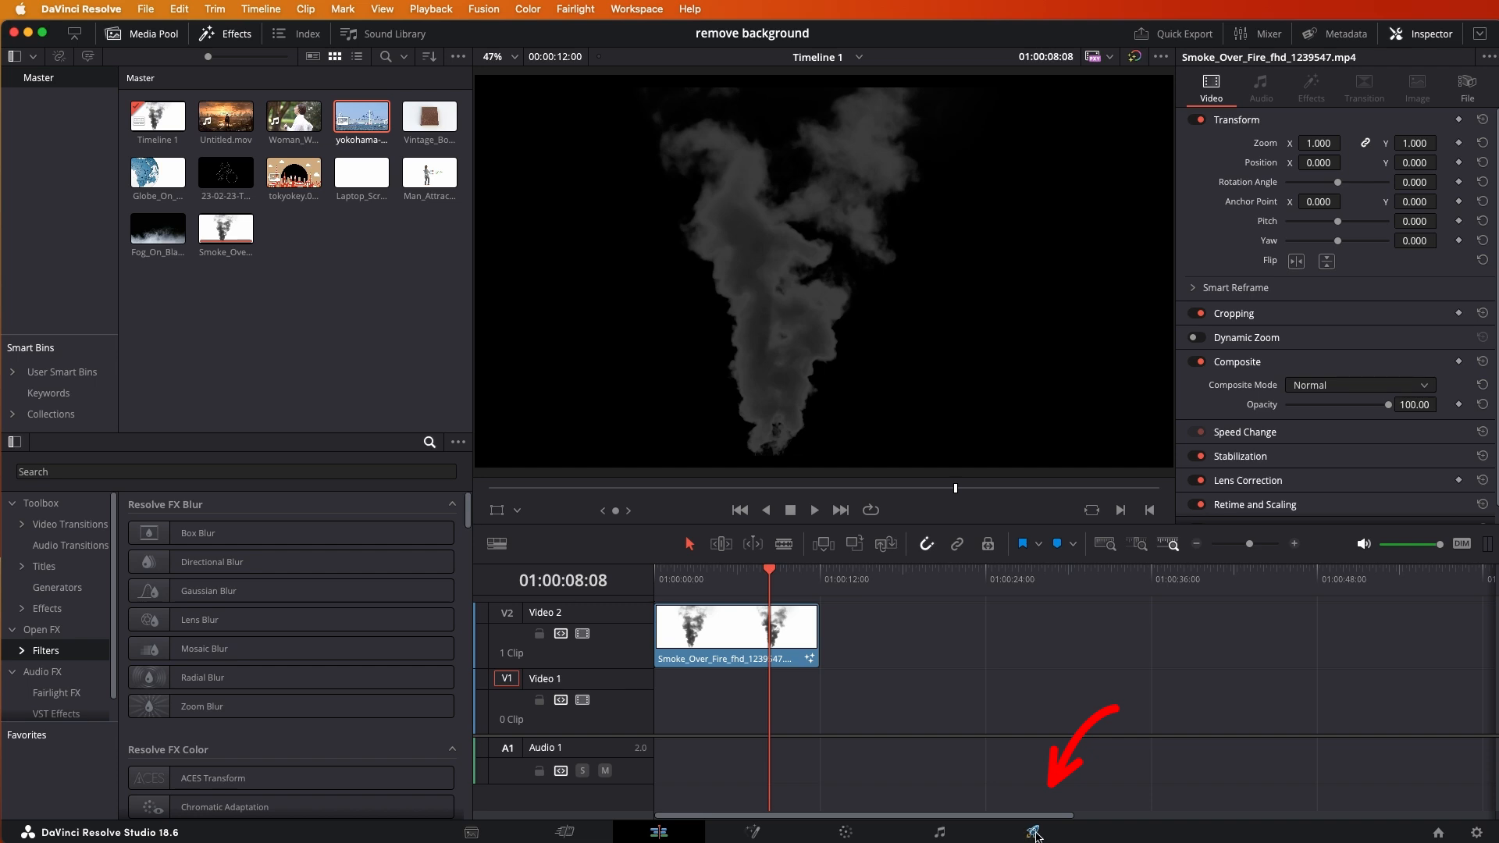
# Render the smoke clip as QuickTime ProRes 4444 with Export Alpha, named smoke-ex2, via the render queue
pyautogui.click(1032, 832)
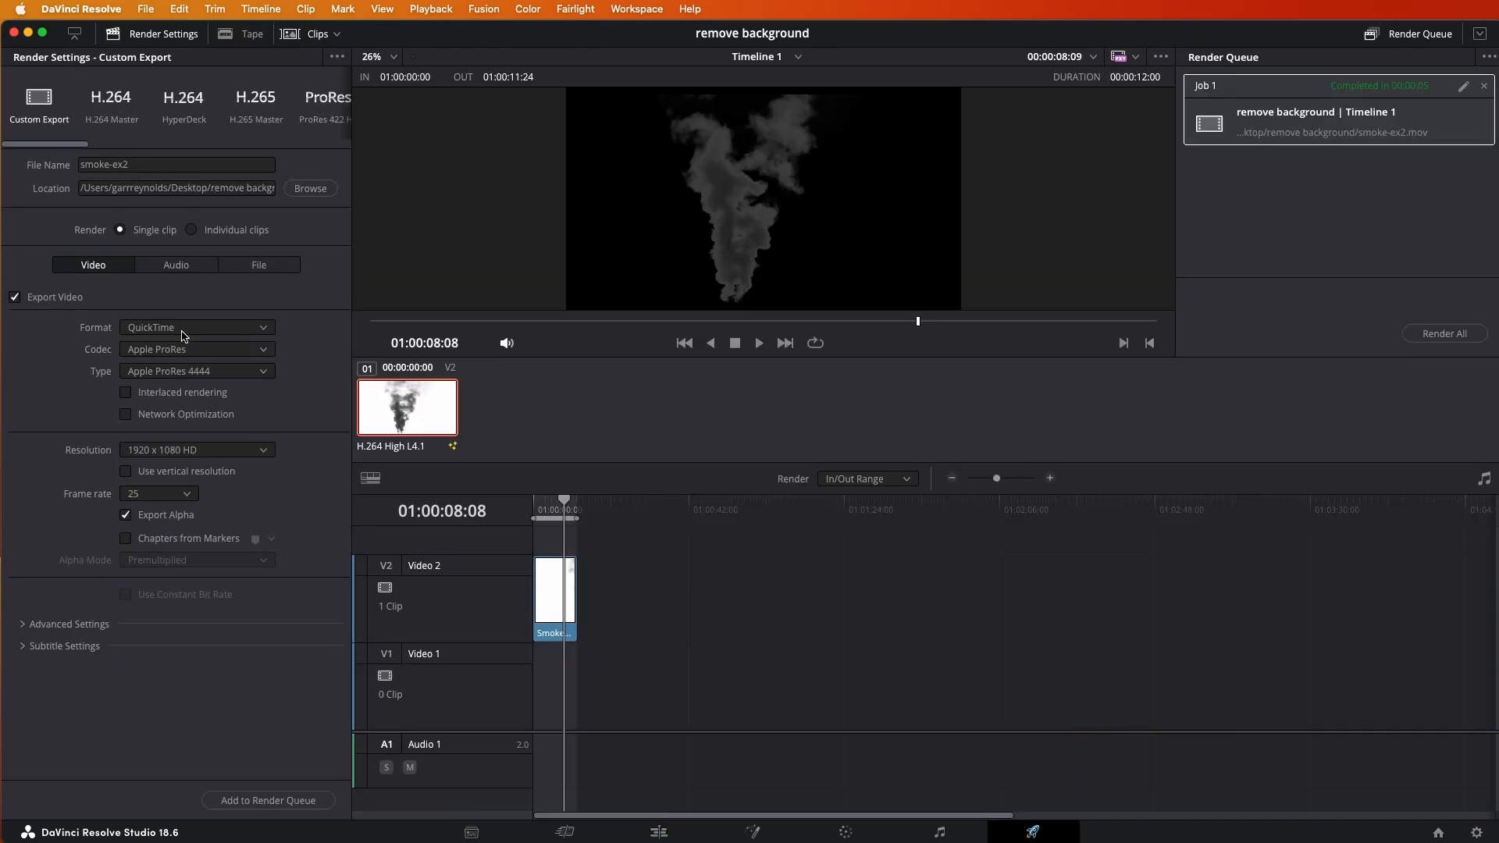
pyautogui.click(177, 164)
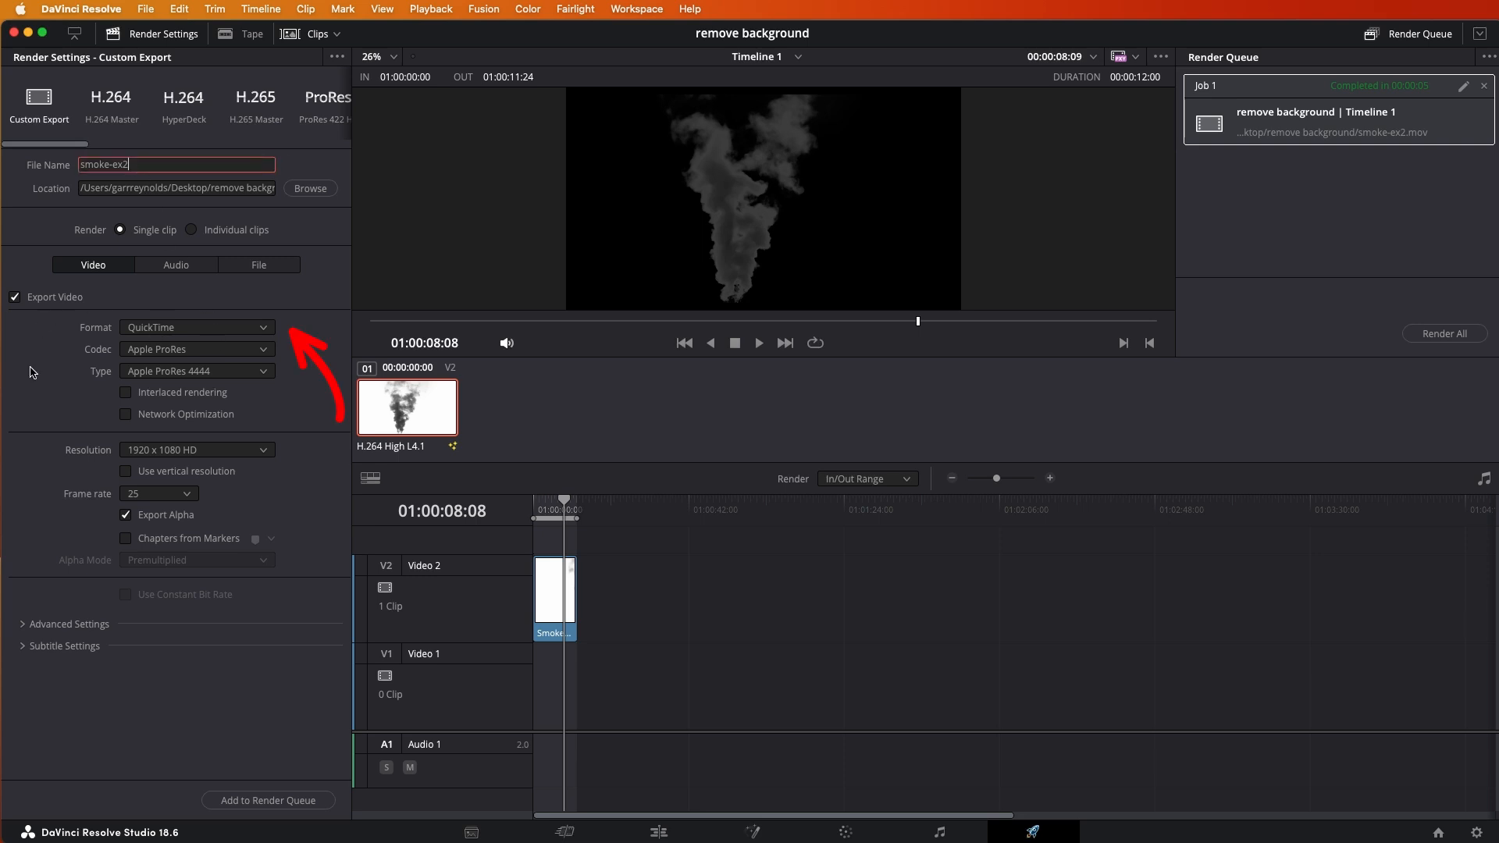
pyautogui.moveTo(213, 322)
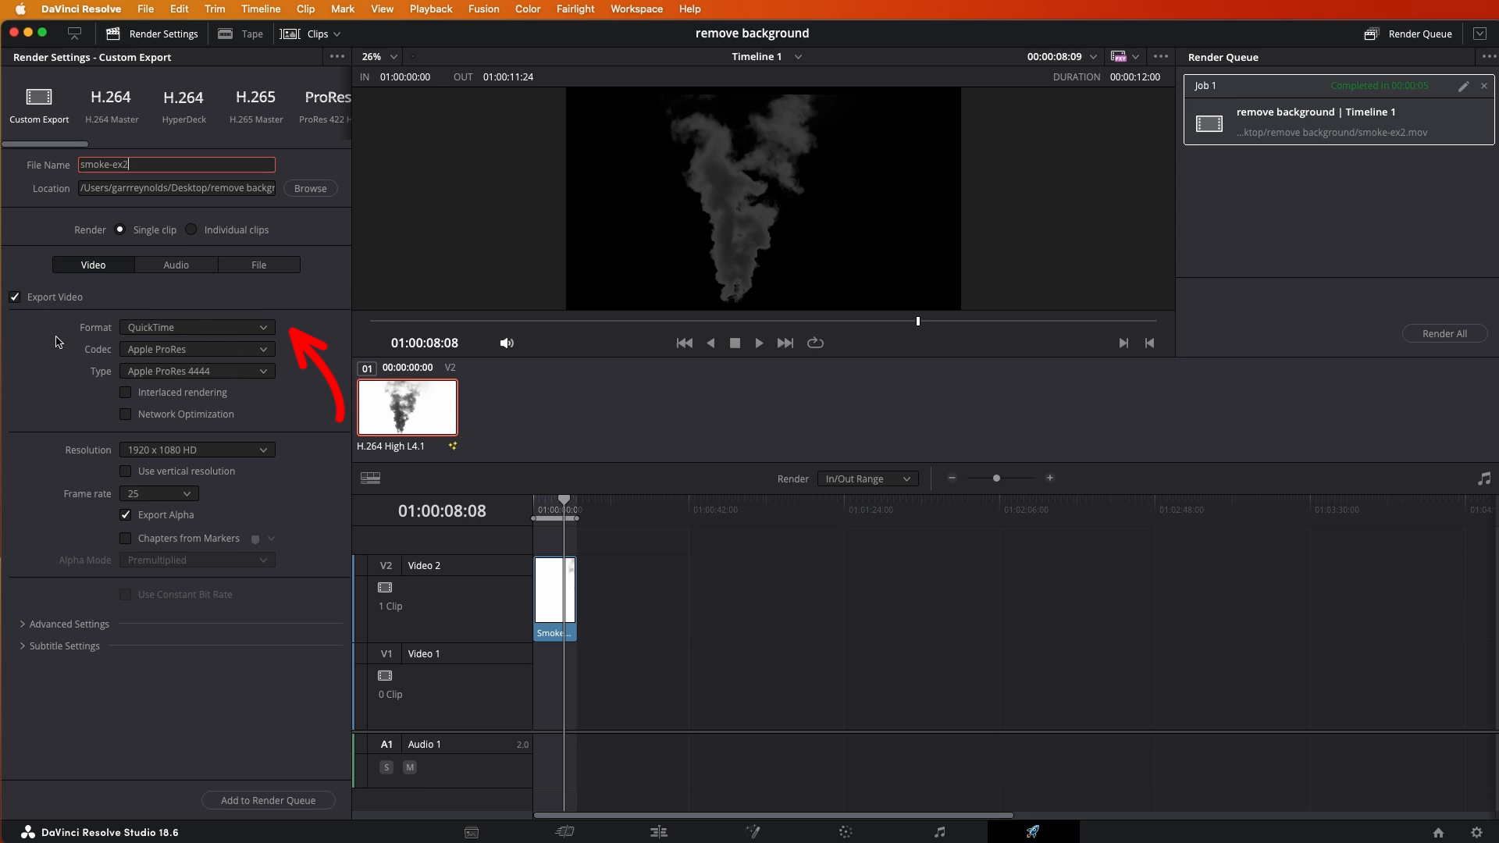
pyautogui.moveTo(117, 366)
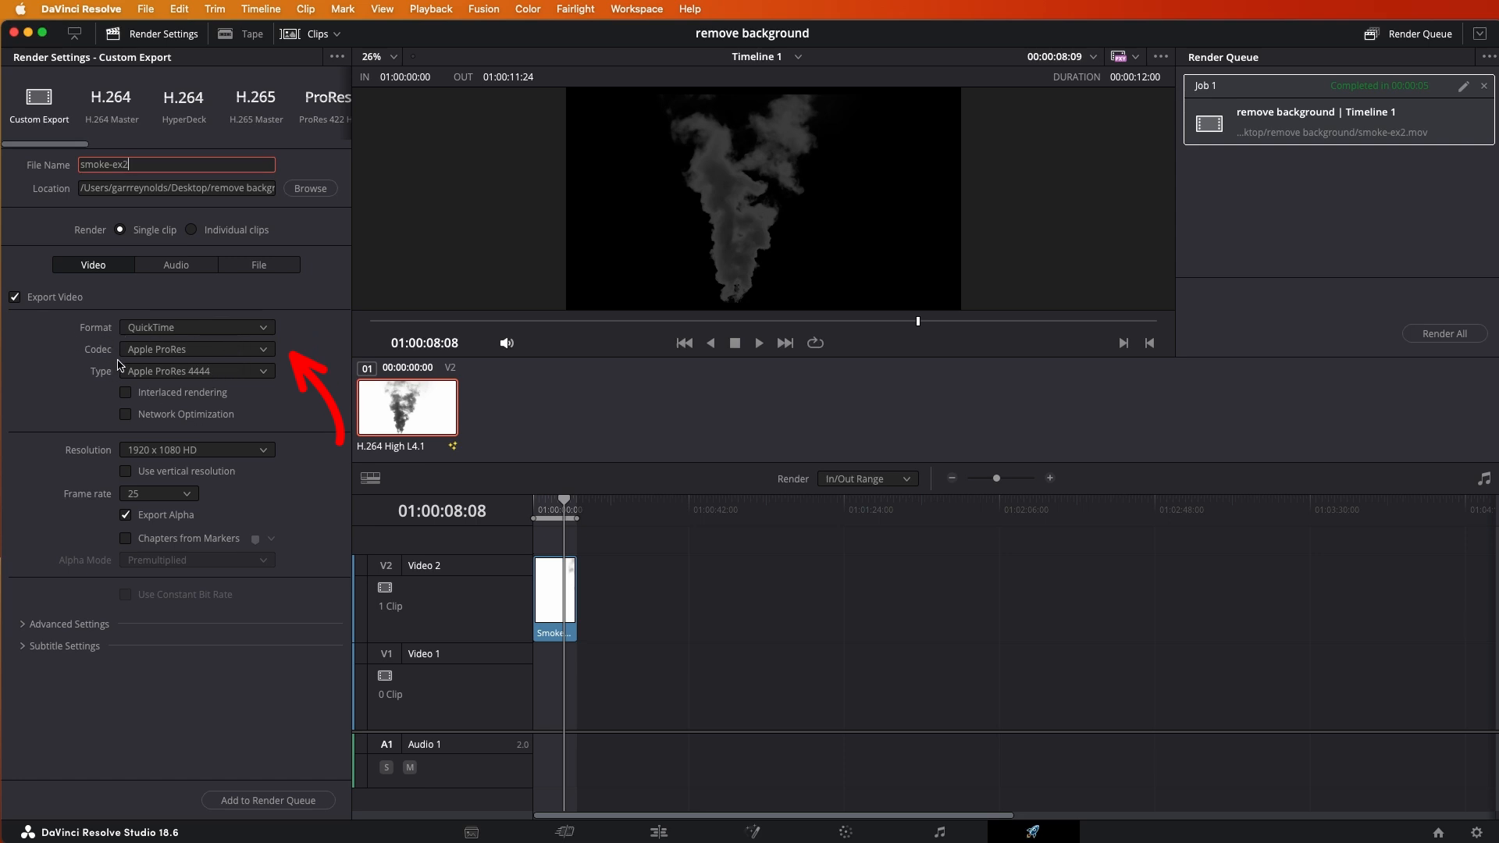
pyautogui.moveTo(135, 384)
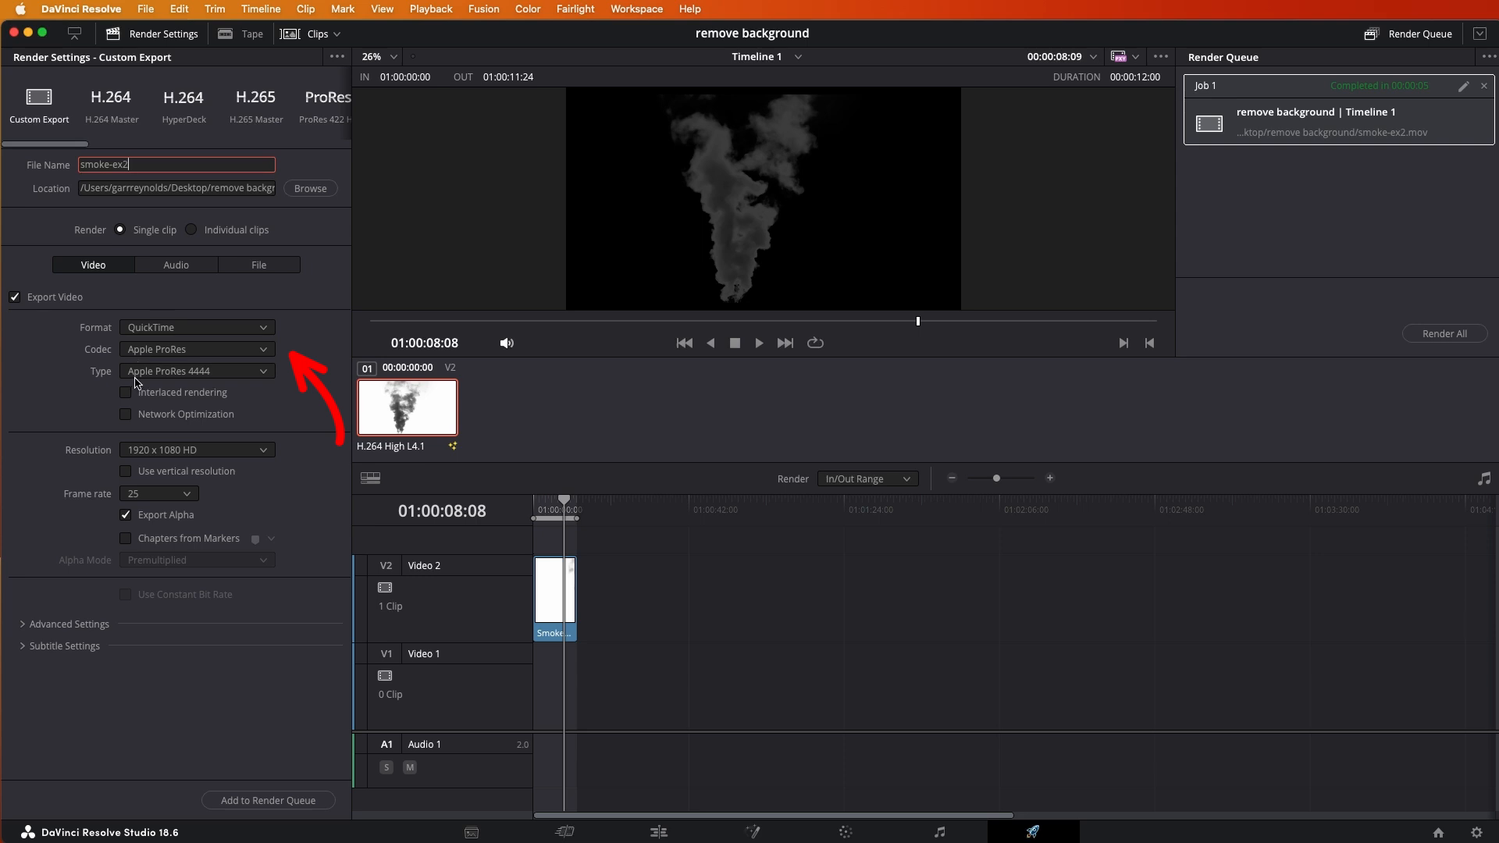
pyautogui.moveTo(131, 384)
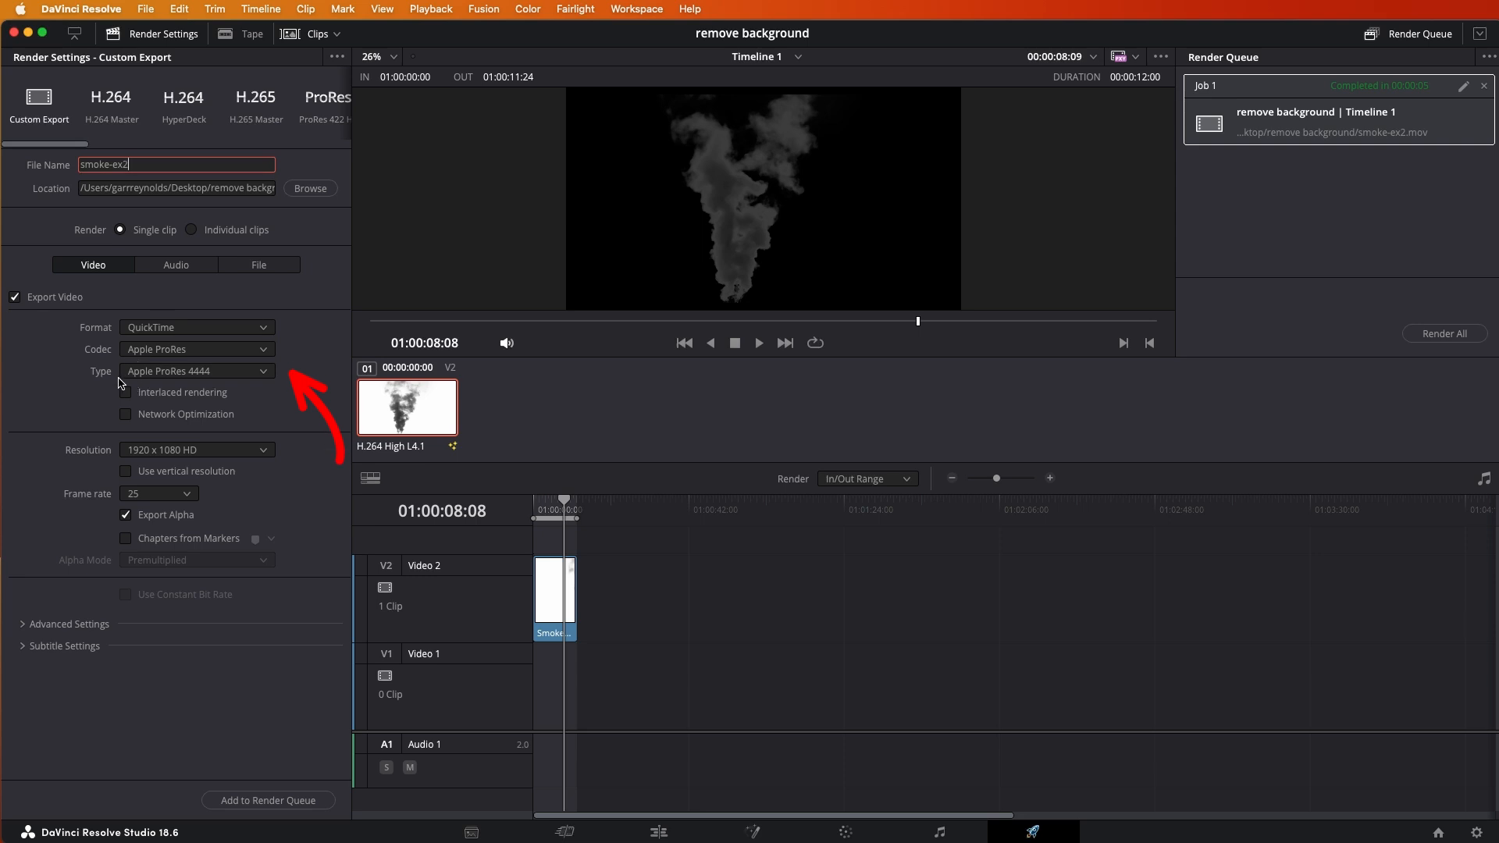
pyautogui.moveTo(138, 384)
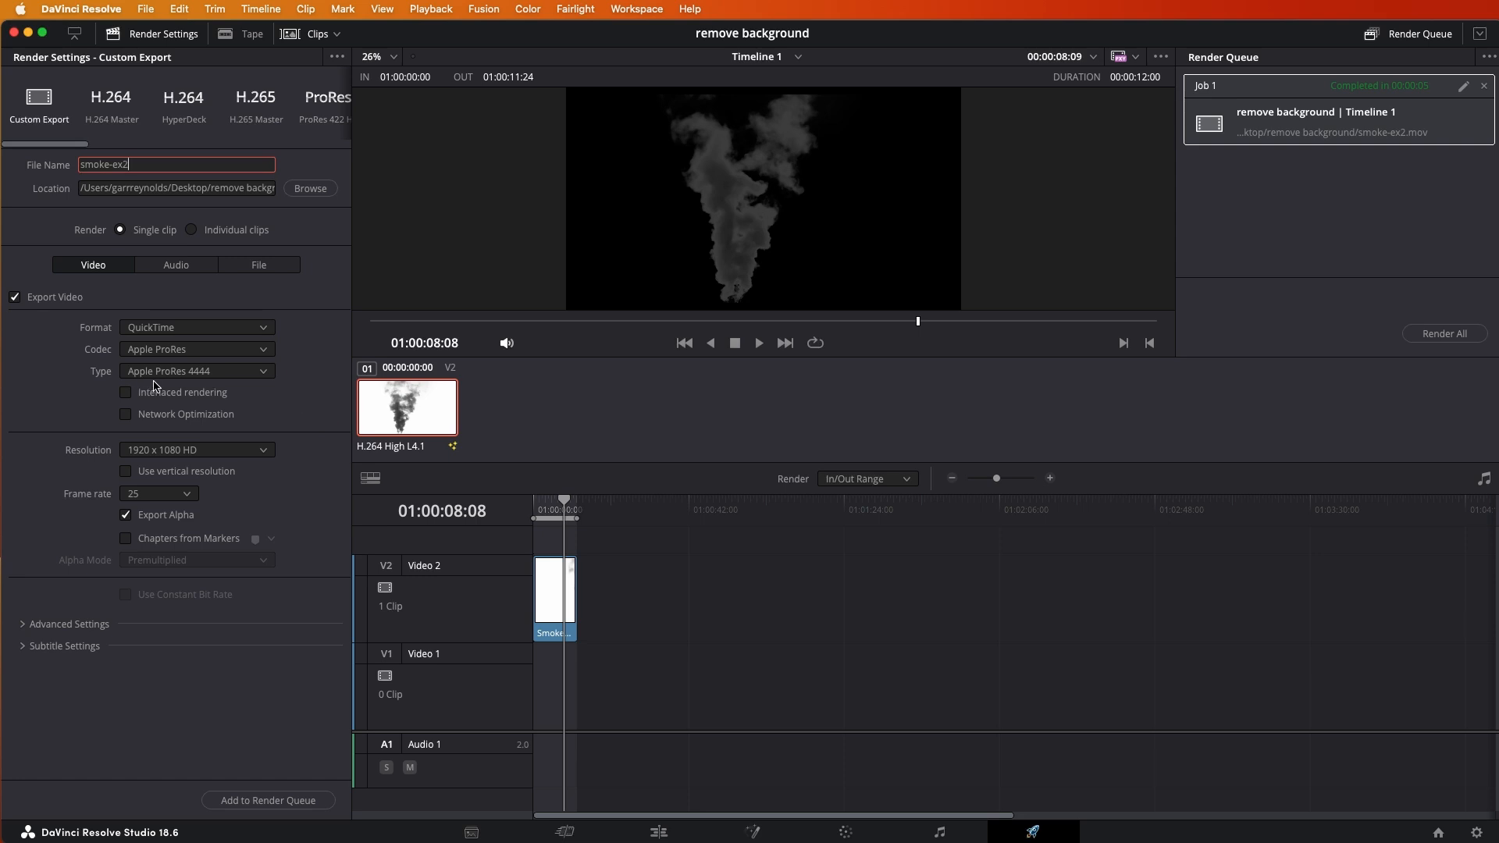
pyautogui.moveTo(220, 431)
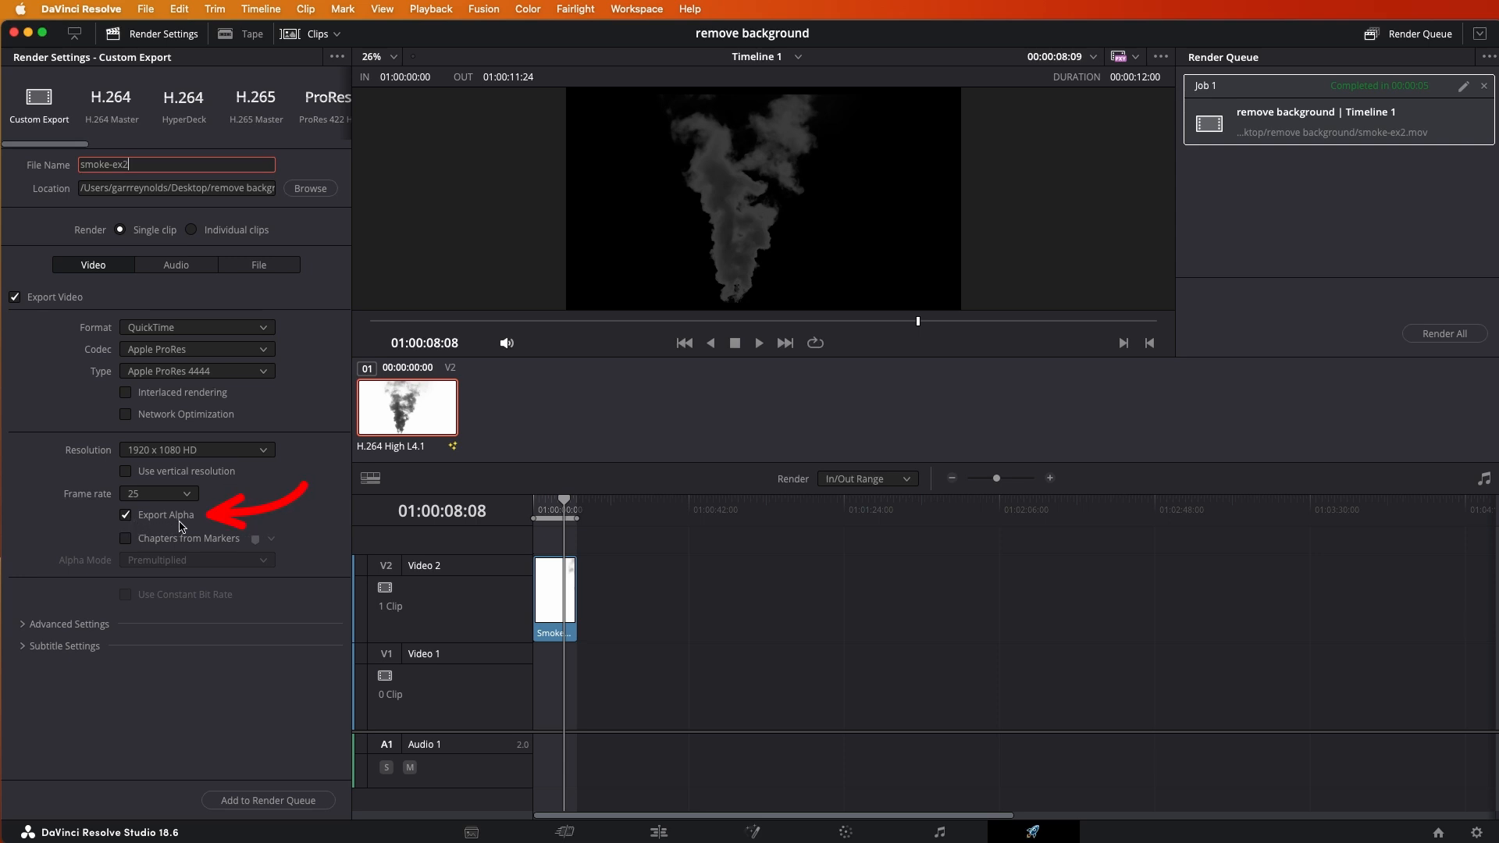
pyautogui.moveTo(211, 559)
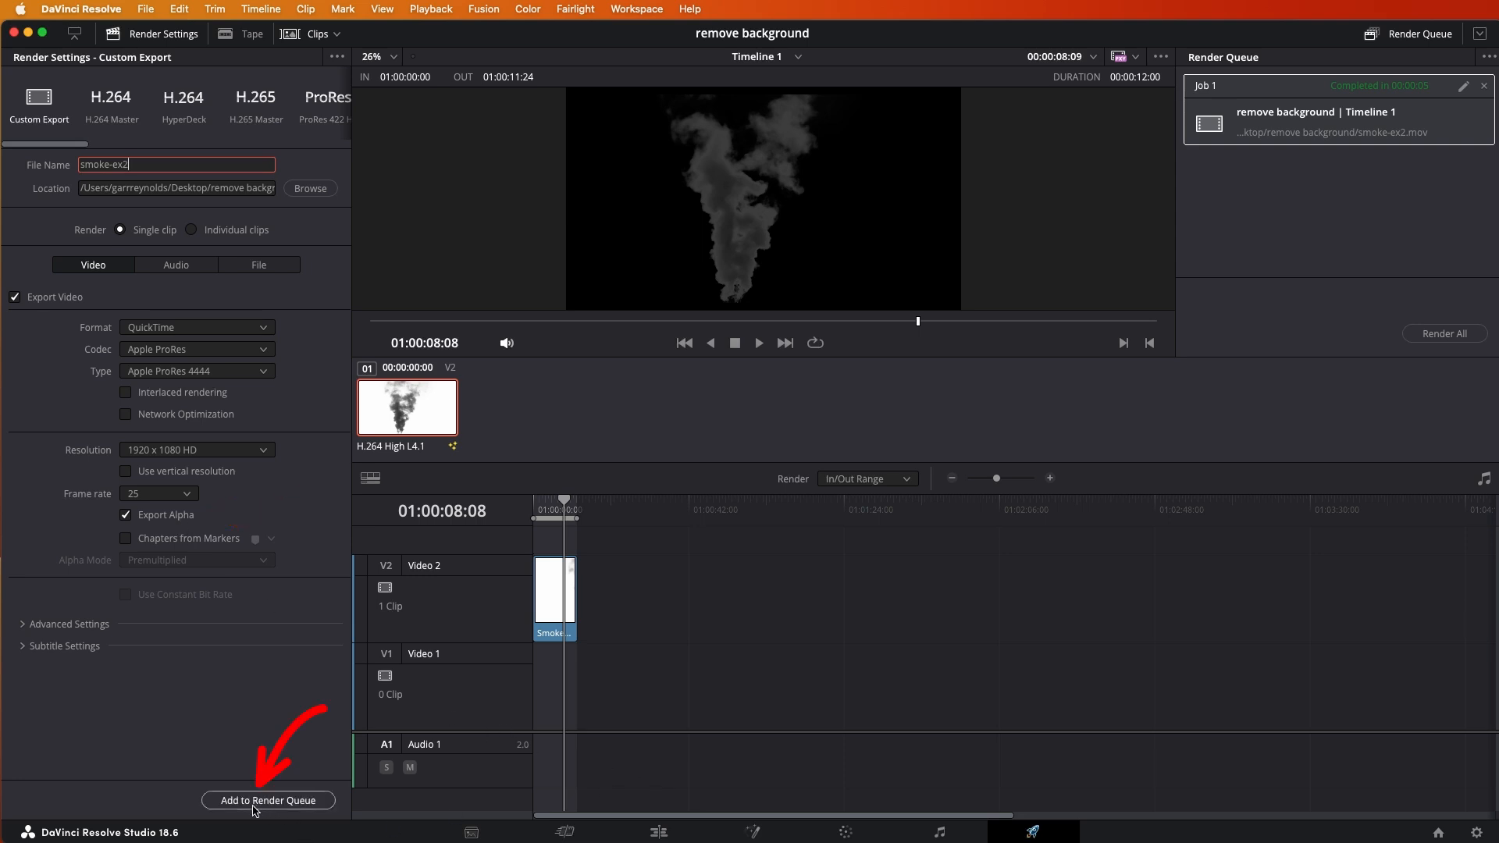
pyautogui.moveTo(269, 800)
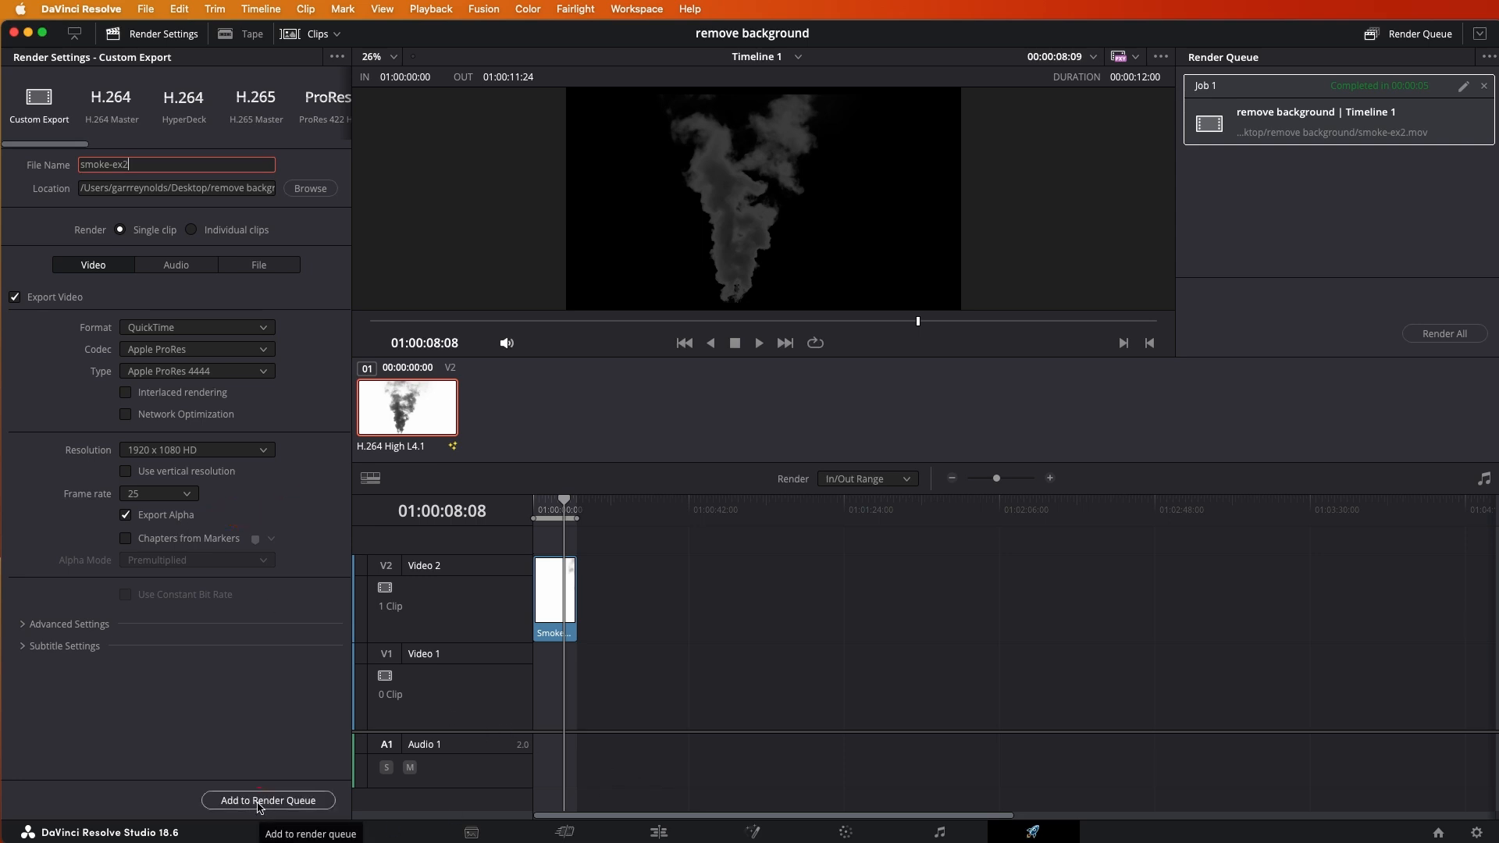
pyautogui.click(267, 799)
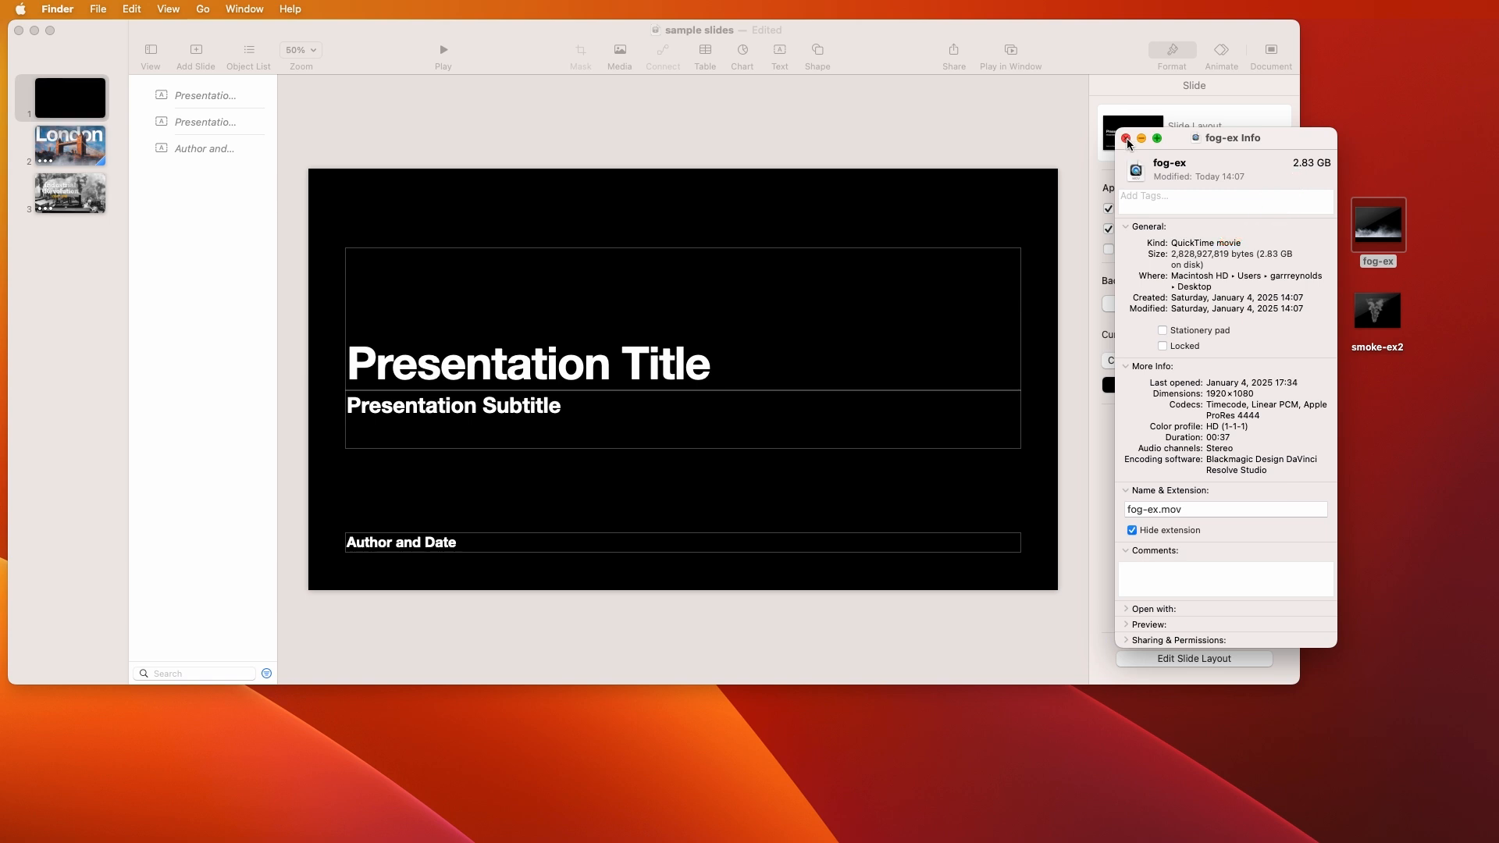
# Close the fog-ex Info window and open fog-ex from the desktop in QuickTime Player
pyautogui.click(1126, 138)
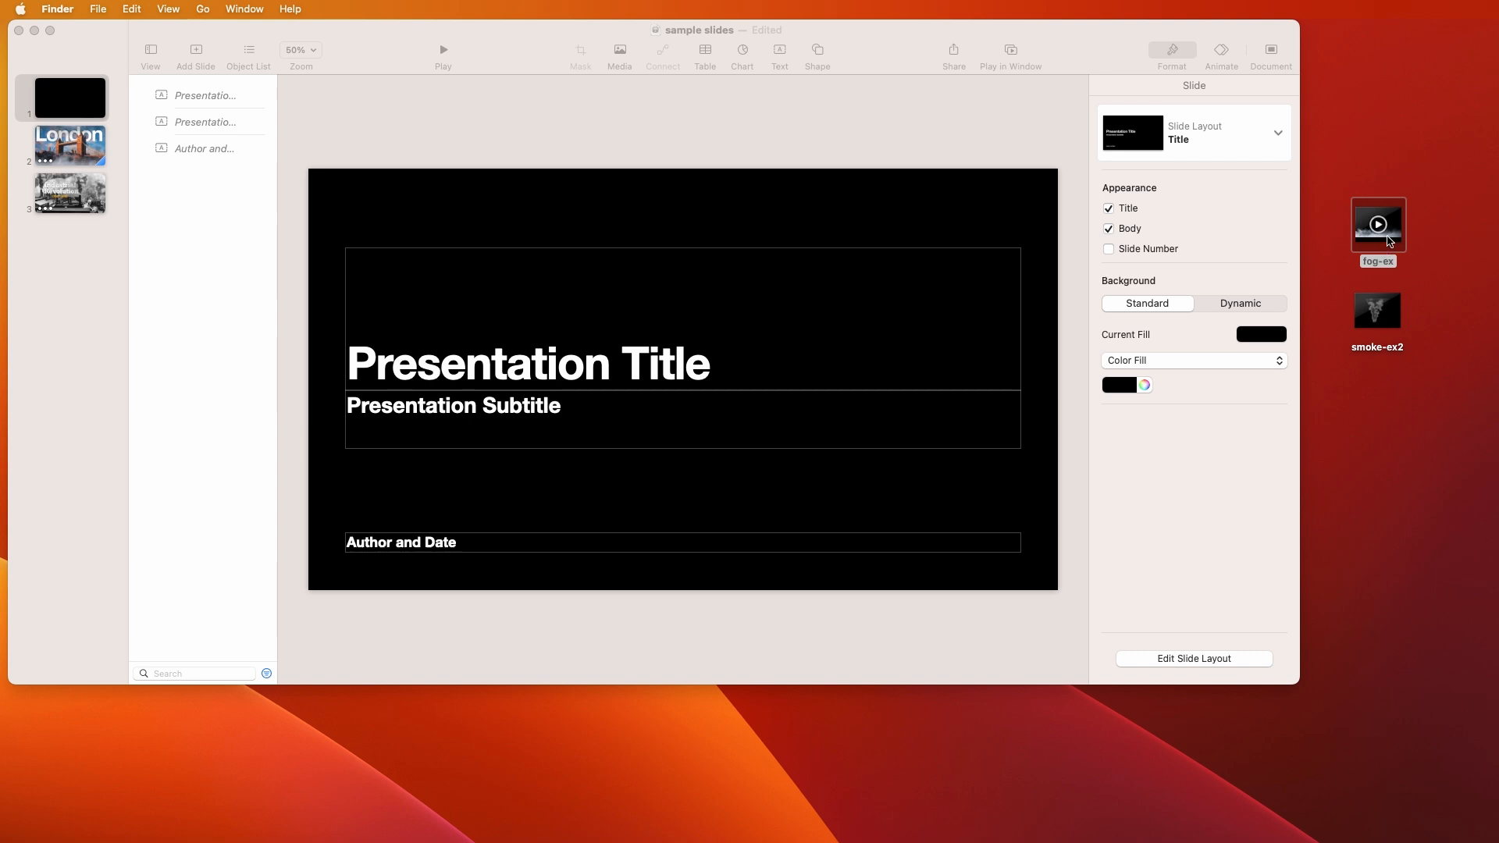
pyautogui.moveTo(1395, 235)
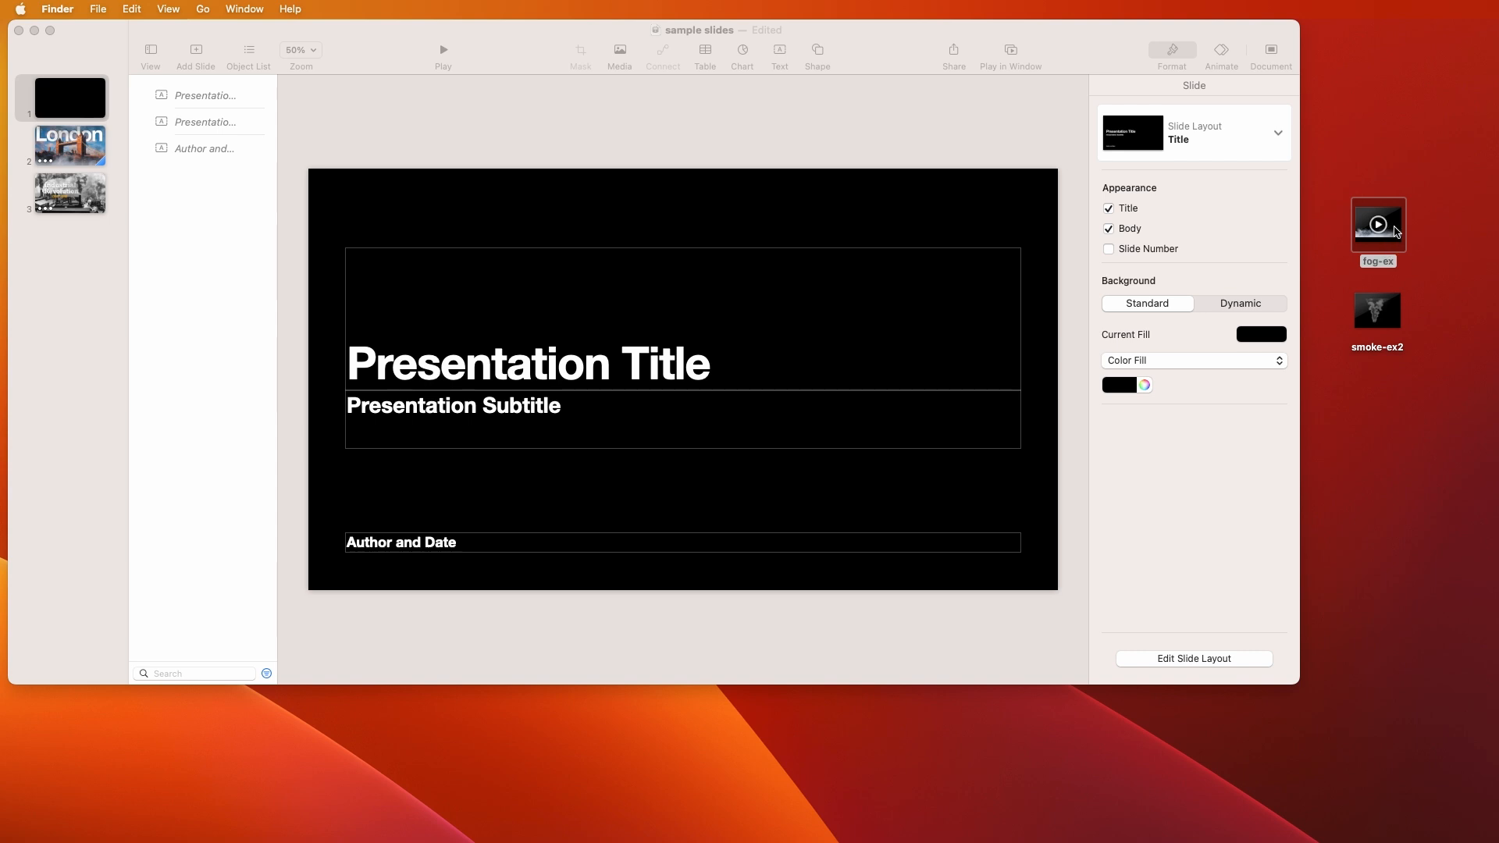
pyautogui.doubleClick(1378, 223)
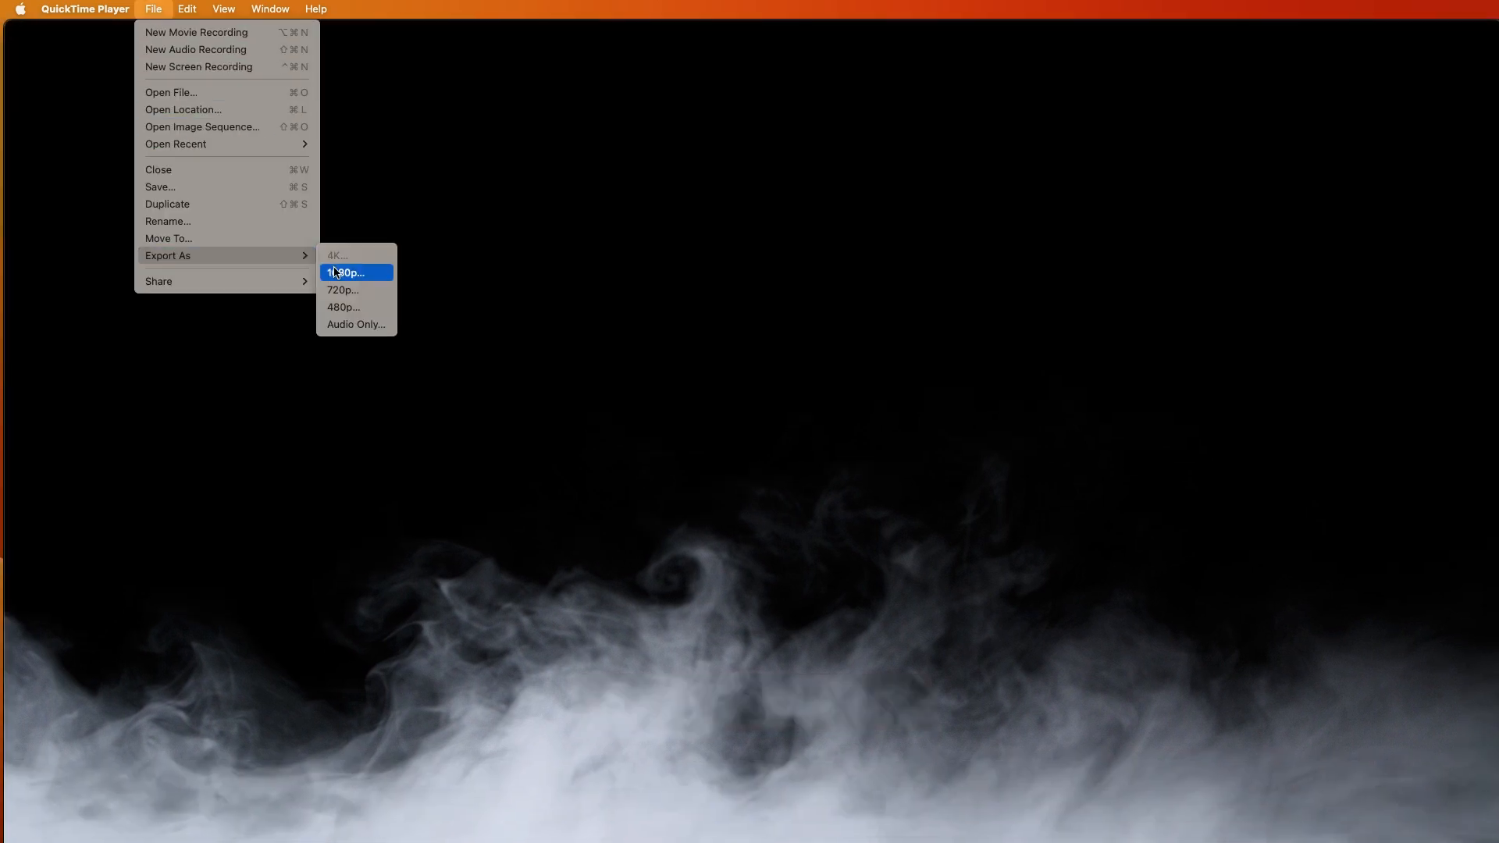
# Export fog-ex as 1080p Smaller File Size (HEVC) with Preserve Transparency, saved as fog-ex-sm
pyautogui.click(347, 272)
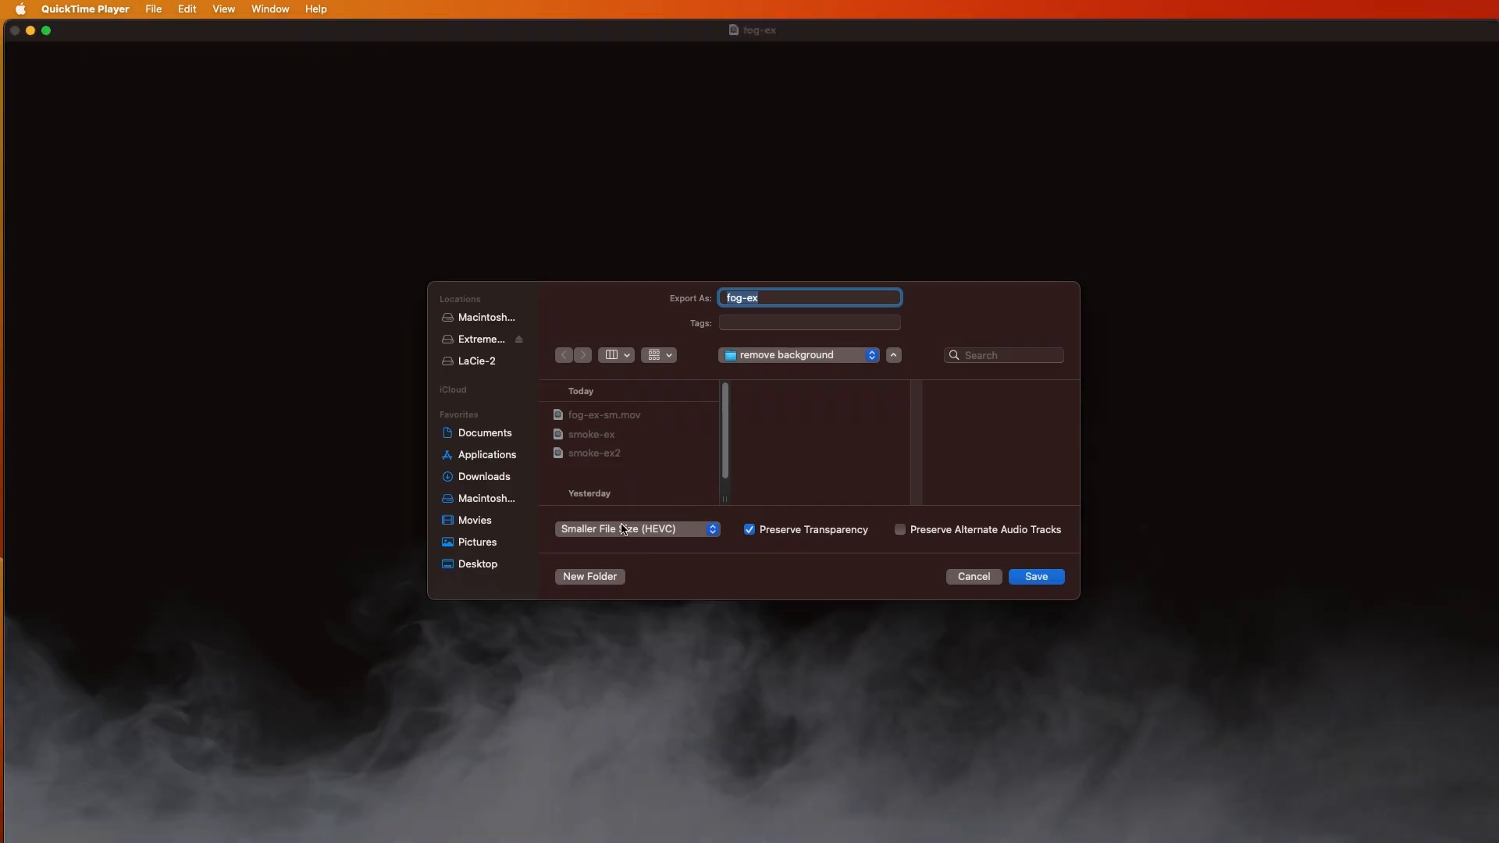
pyautogui.moveTo(614, 542)
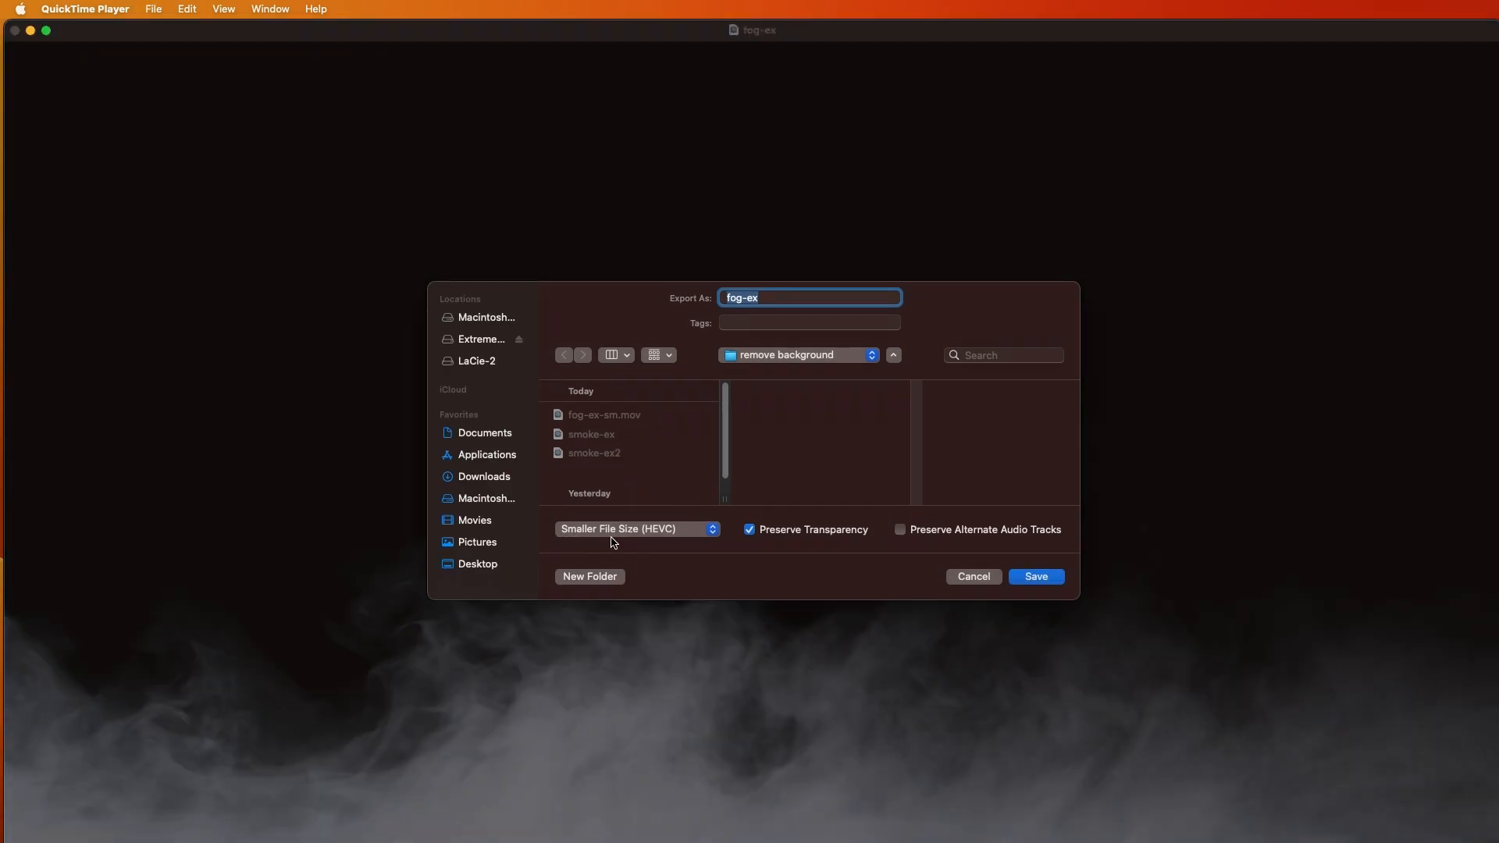
pyautogui.moveTo(925, 501)
pyautogui.write('-sm')
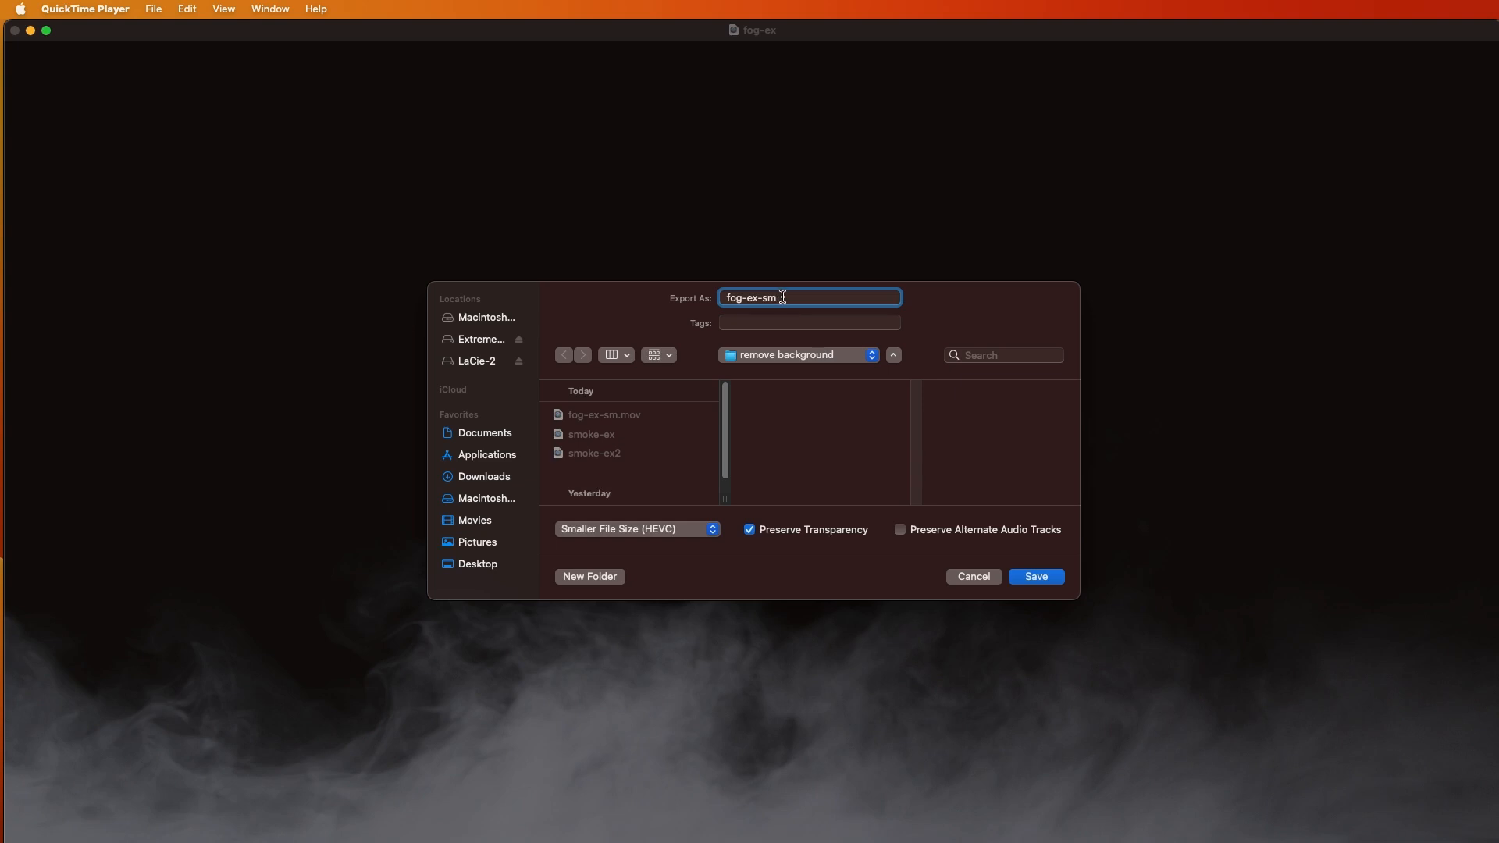
pyautogui.click(1036, 577)
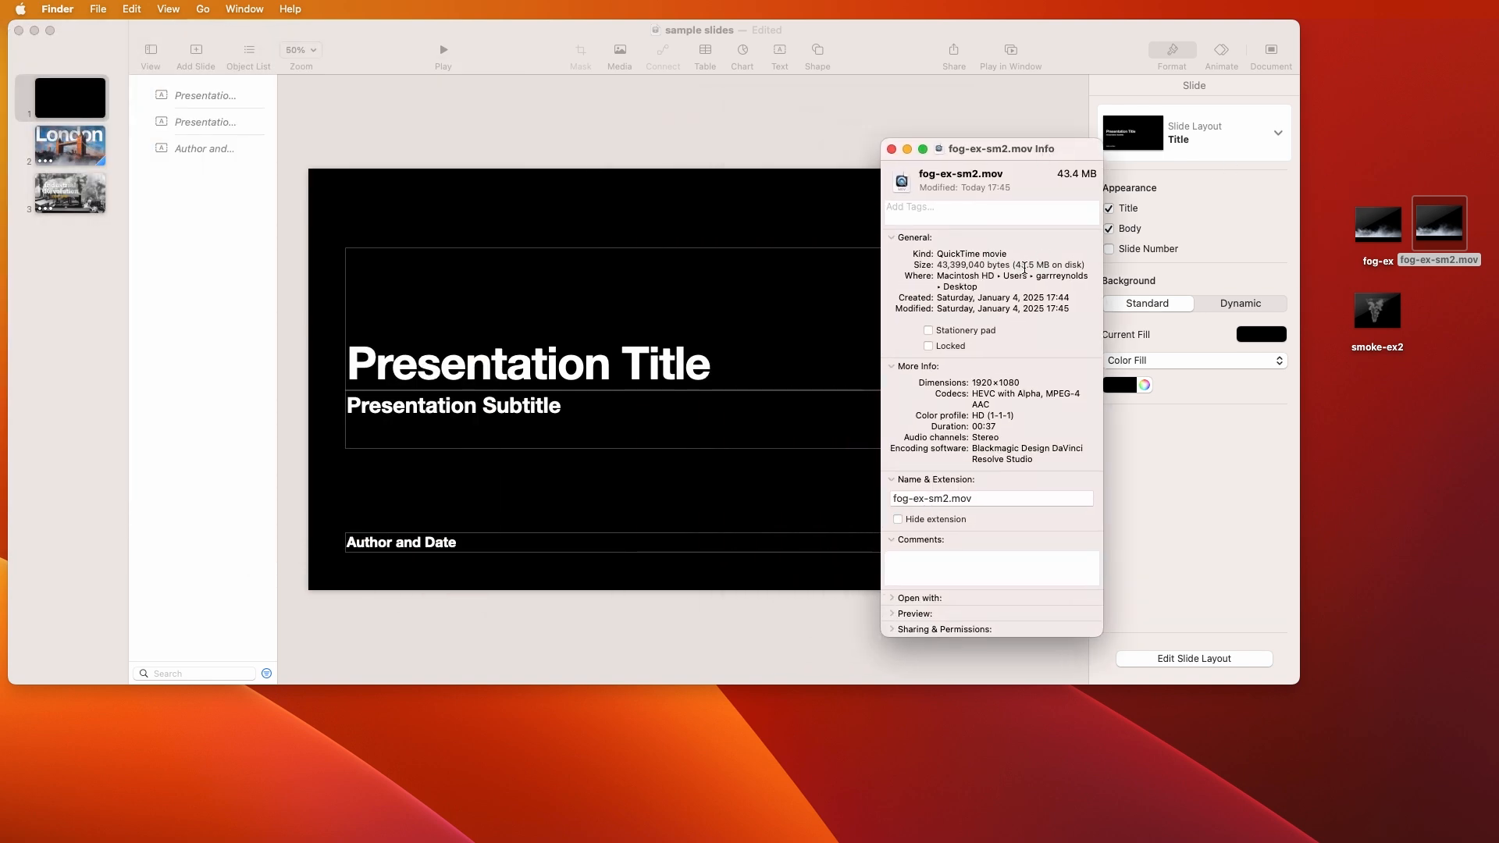
# Close the fog-ex-sm2.mov Info window and play the title slide with the fog movie, then exit
pyautogui.click(892, 149)
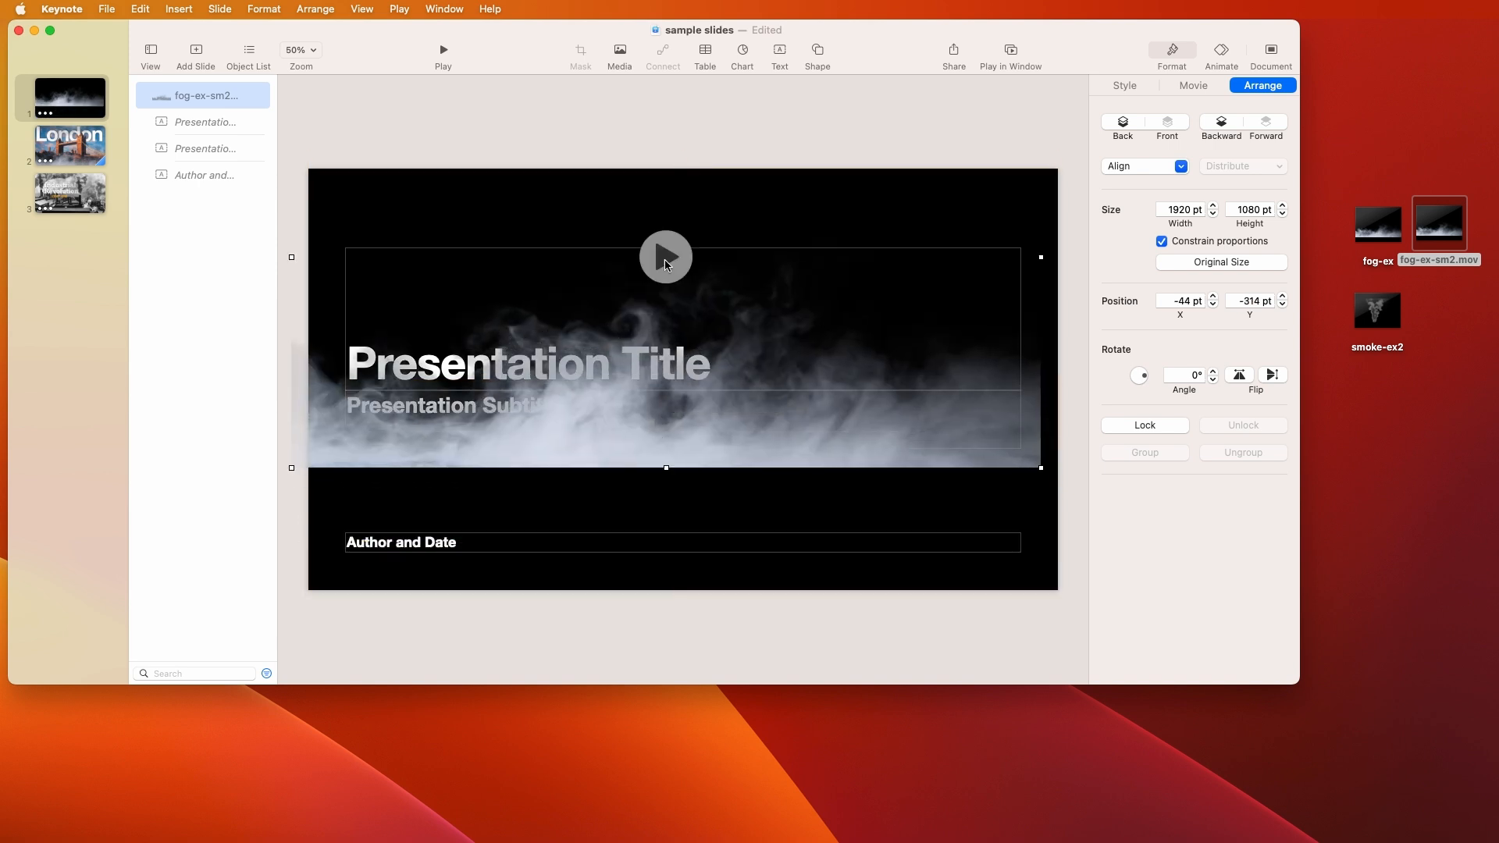
pyautogui.click(442, 50)
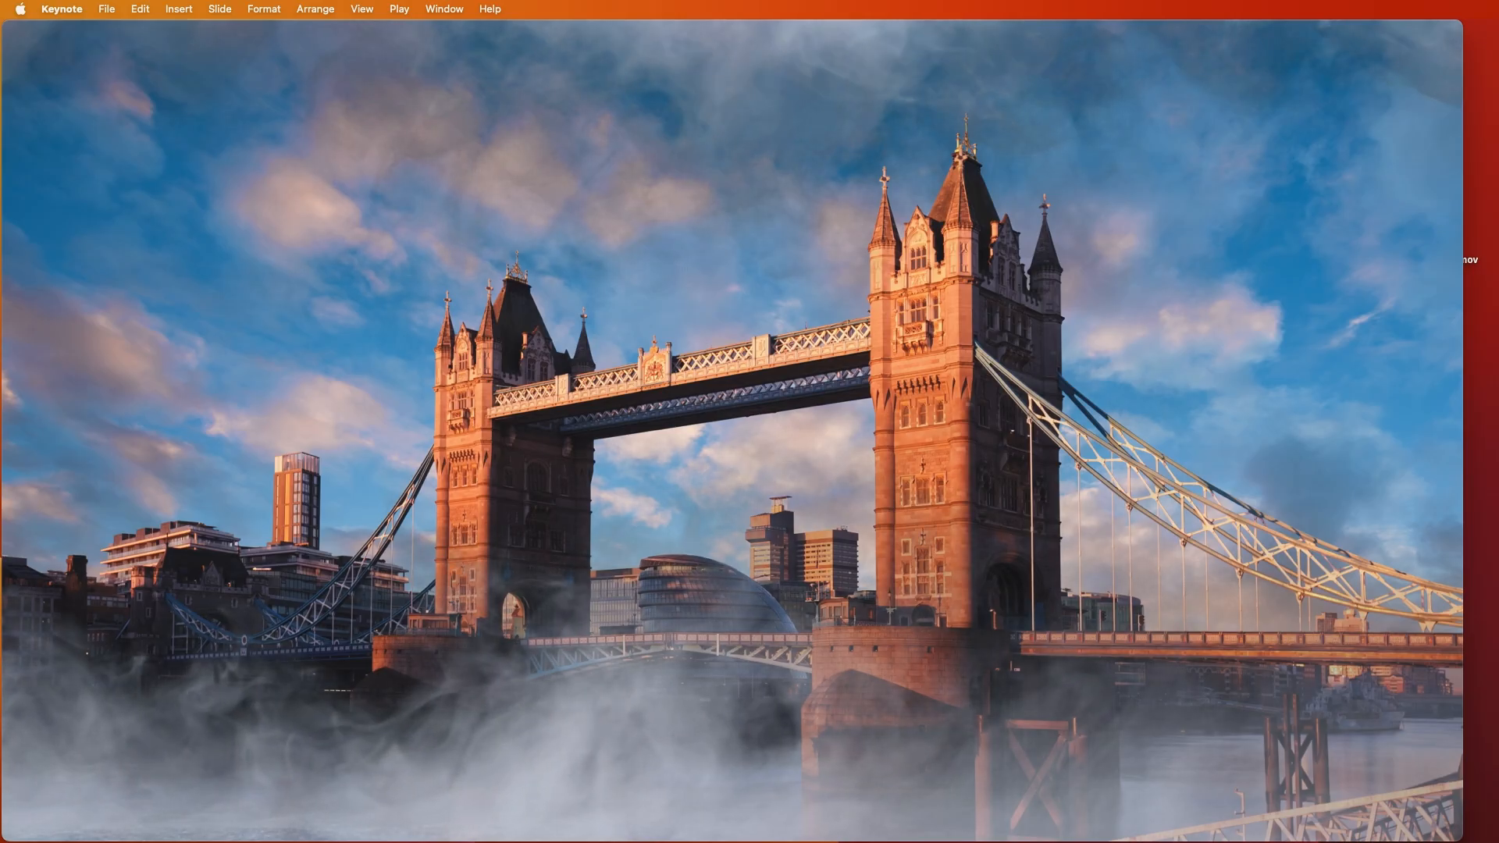
pyautogui.press('escape')
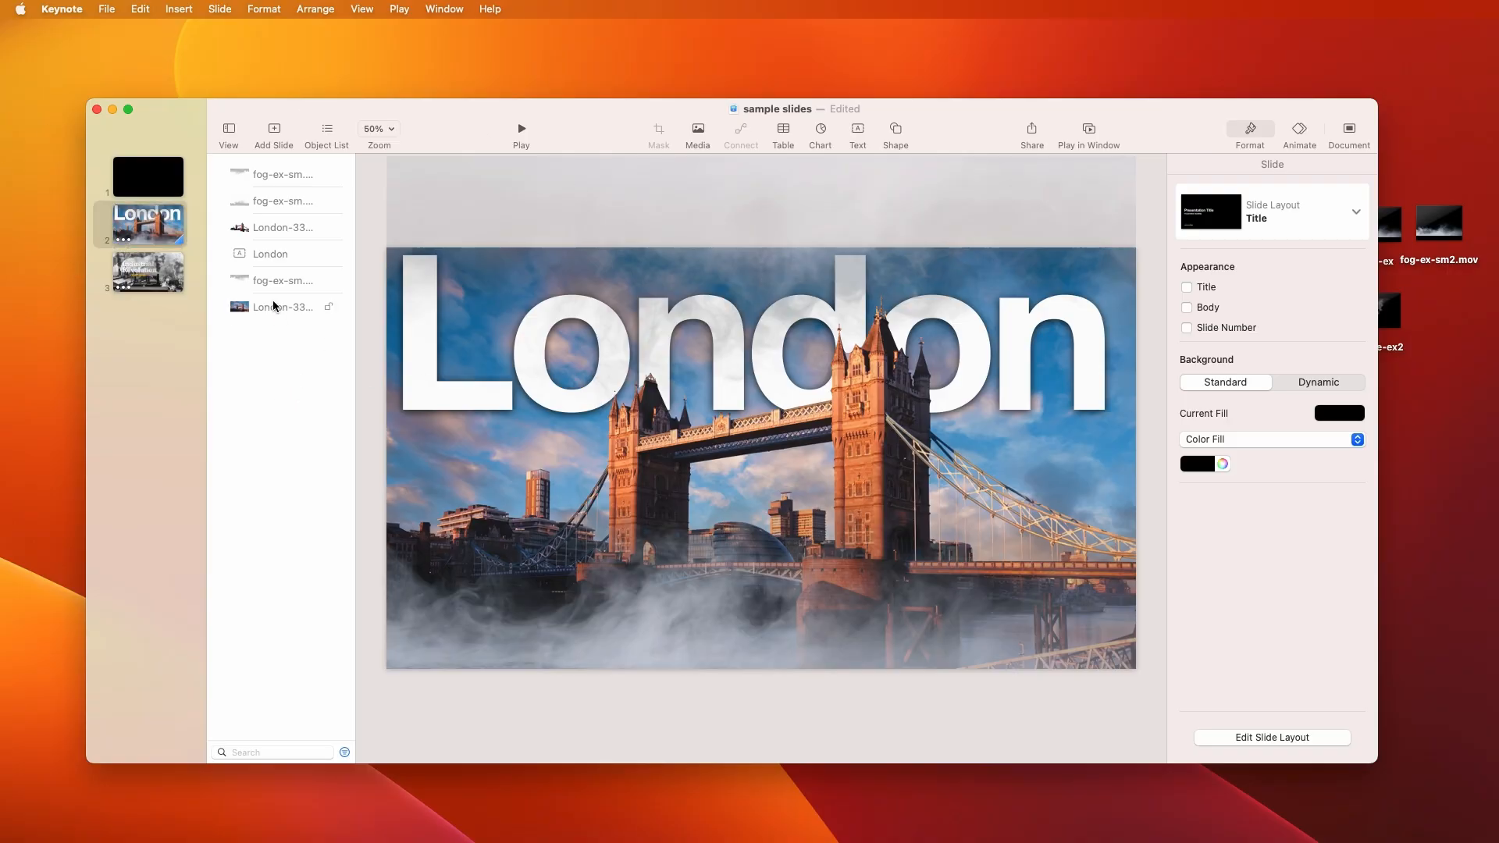
# Select the two fog movie layers and the London photo in the Object List on slide 2
pyautogui.click(281, 280)
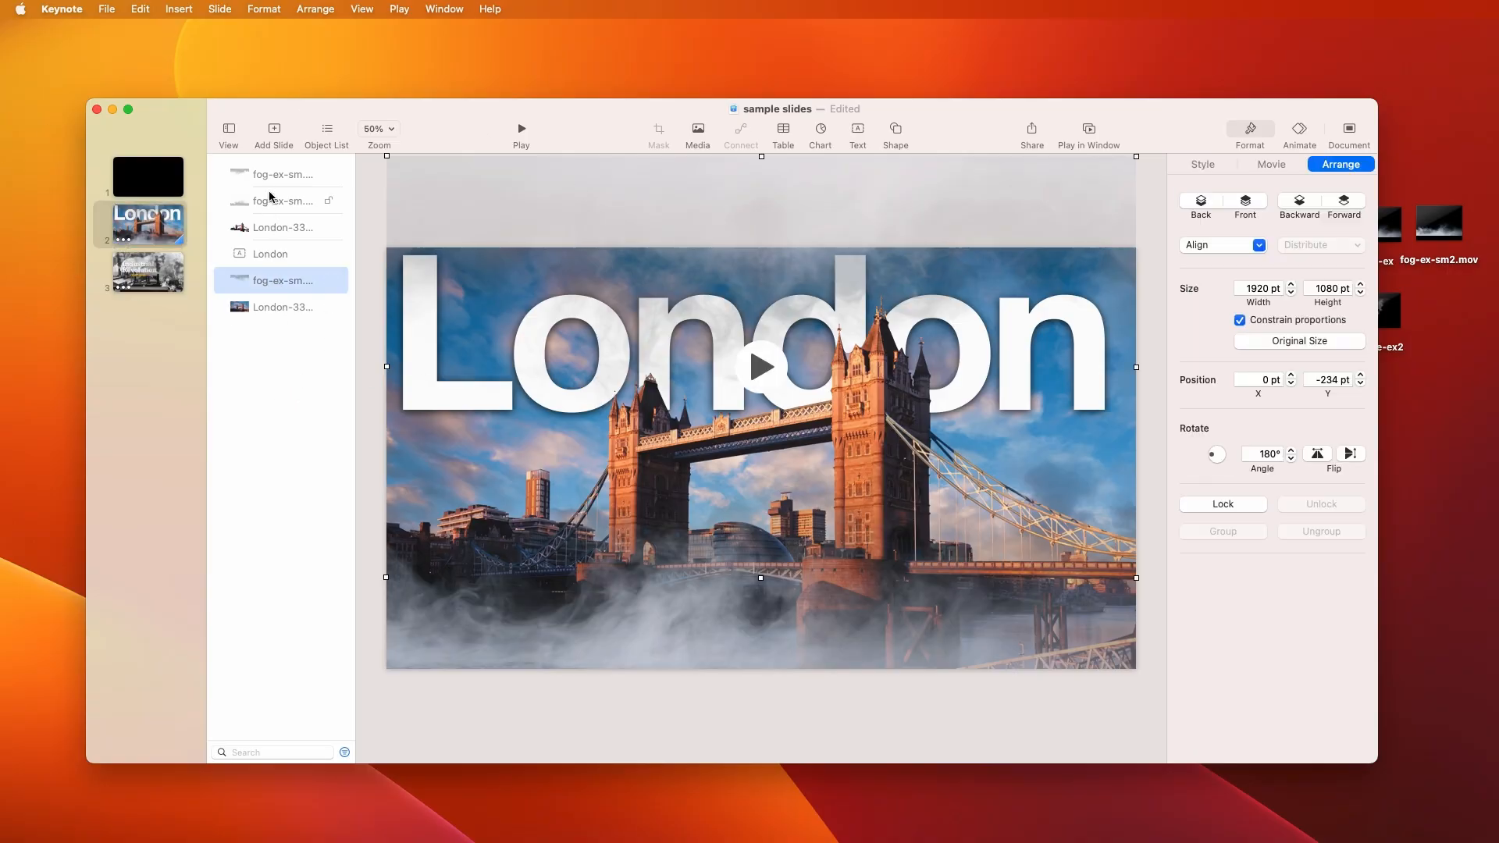
pyautogui.click(280, 201)
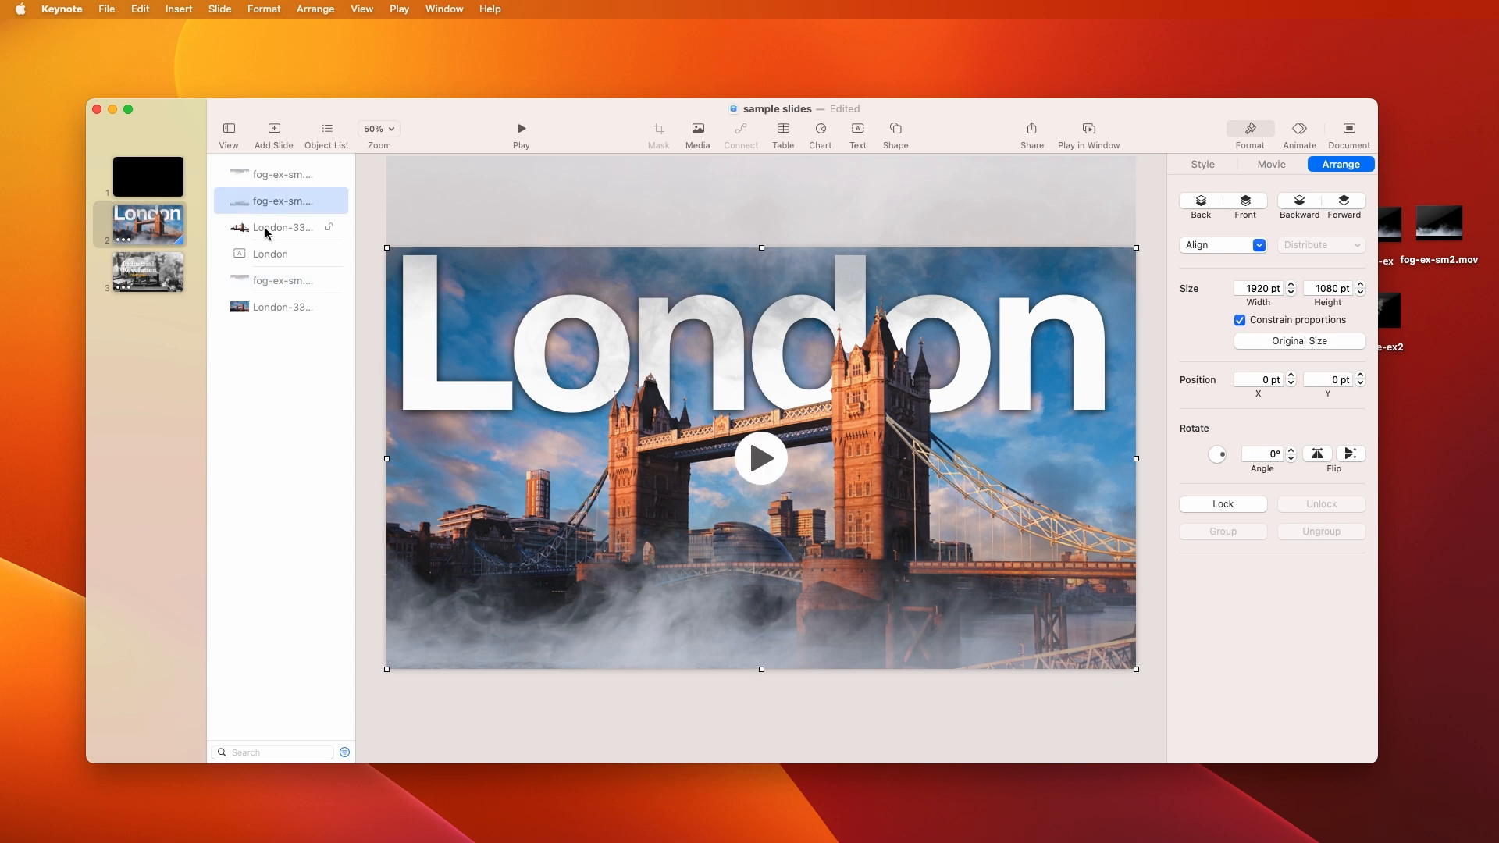
pyautogui.click(283, 228)
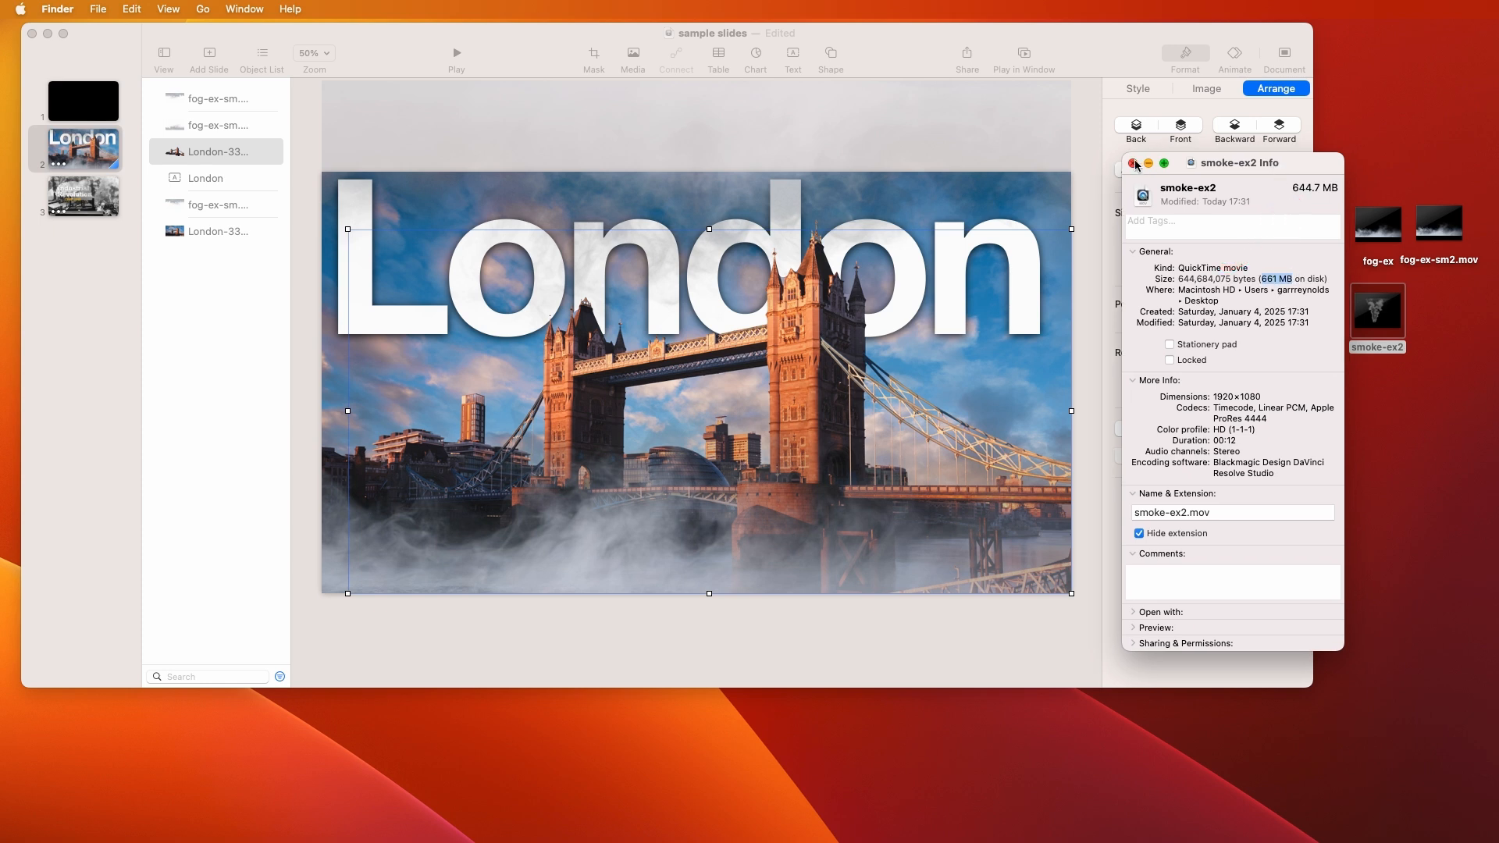
# Open smoke-ex2 in QuickTime Player and export it as 1080p HEVC with Preserve Transparency under a new name
pyautogui.click(1134, 162)
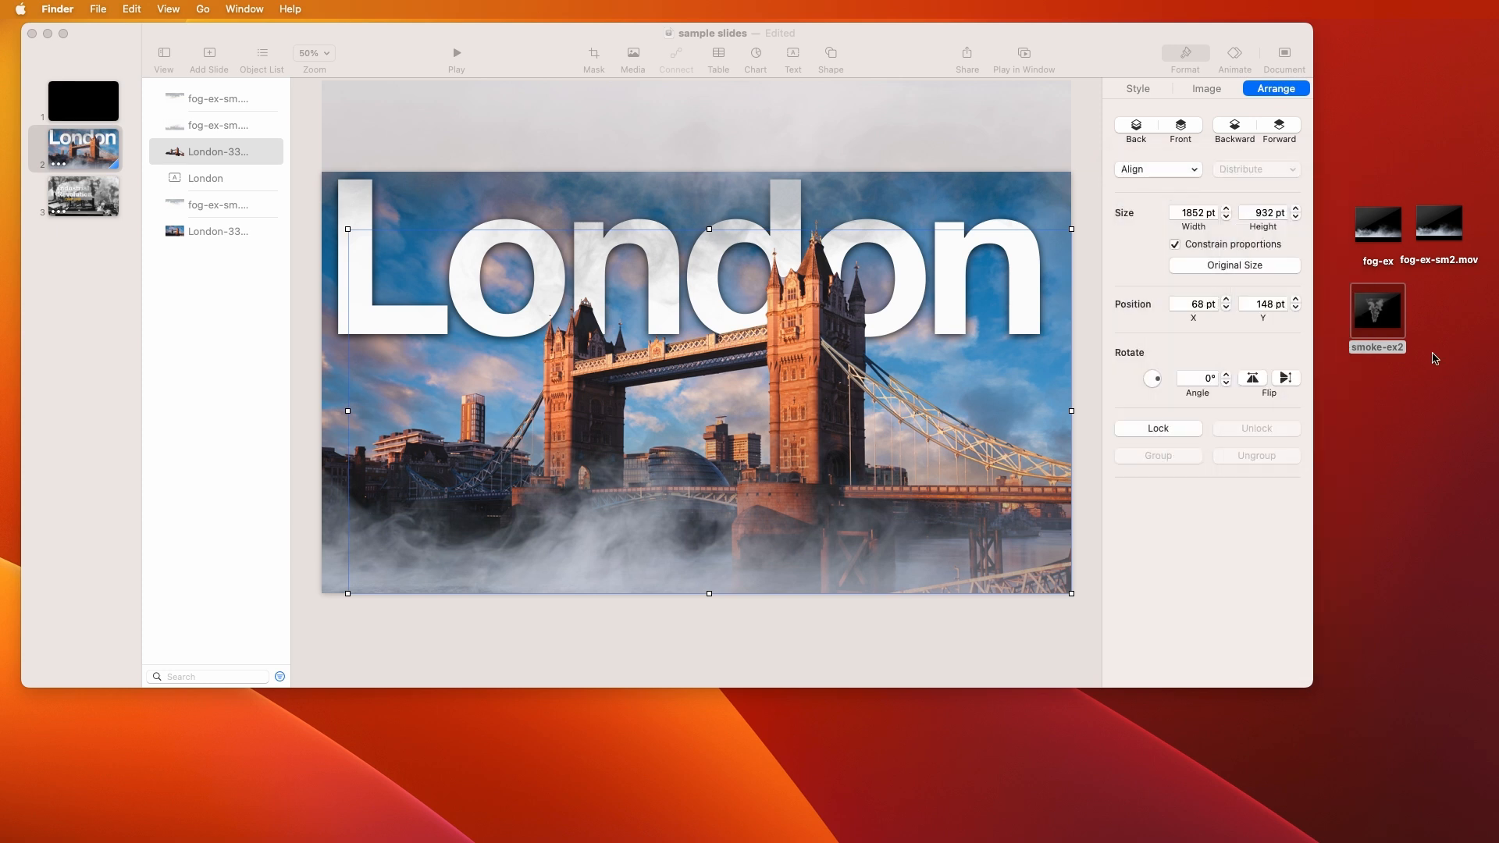
pyautogui.doubleClick(1376, 315)
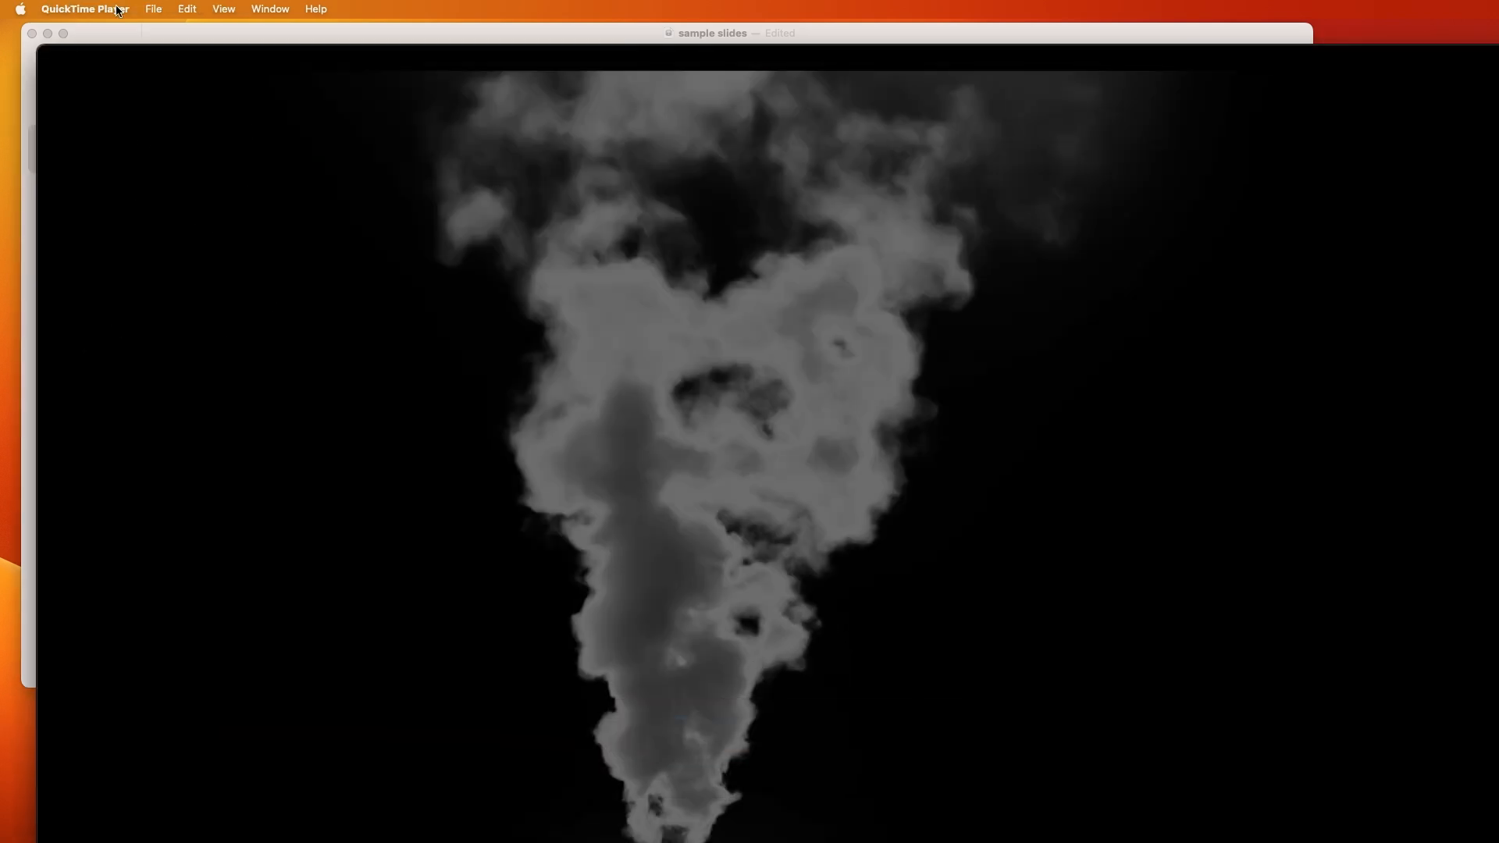
pyautogui.click(151, 9)
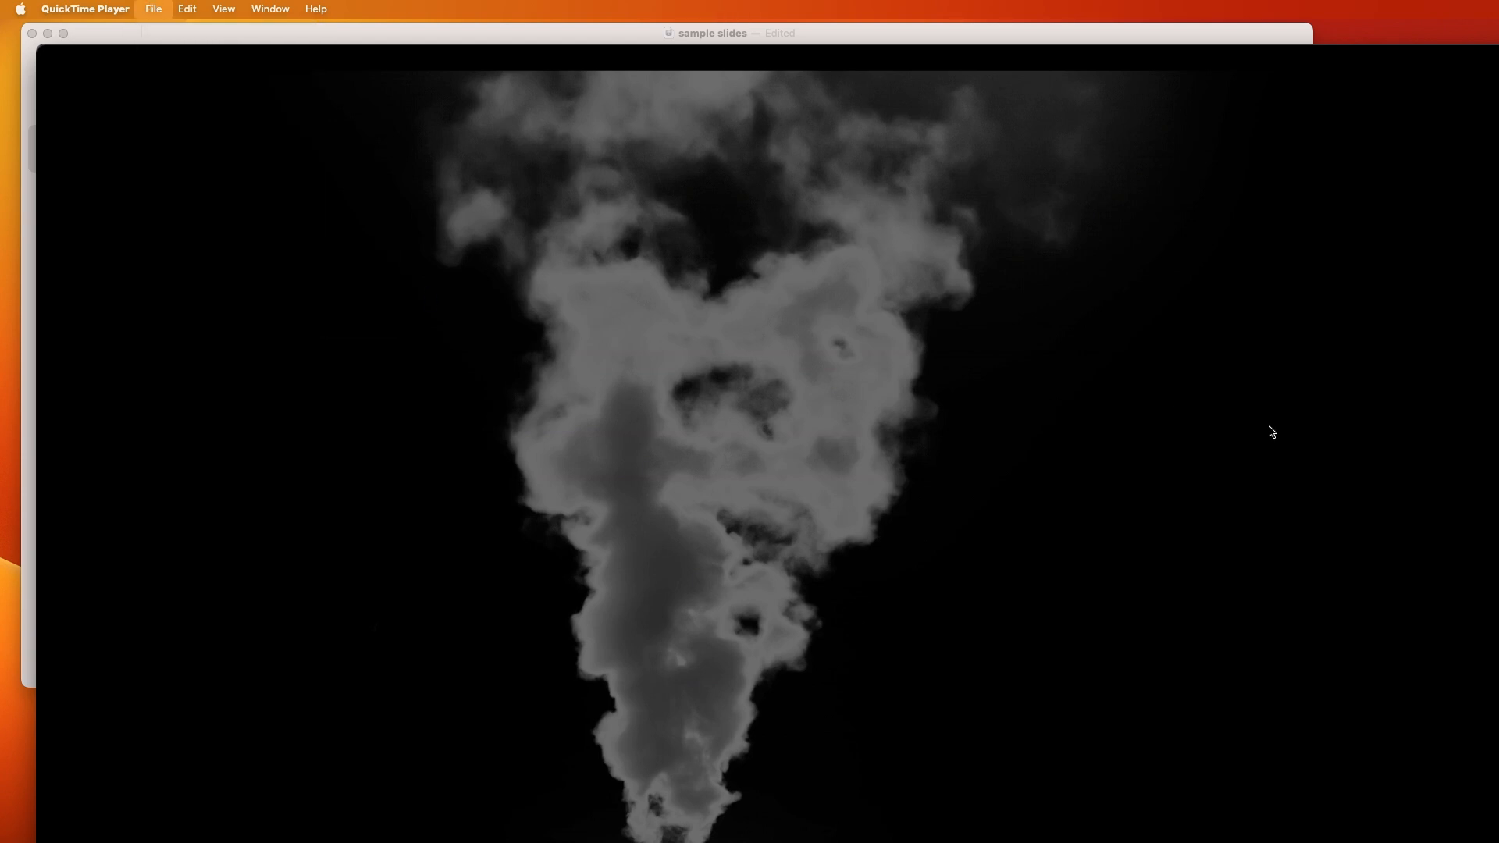
pyautogui.click(152, 9)
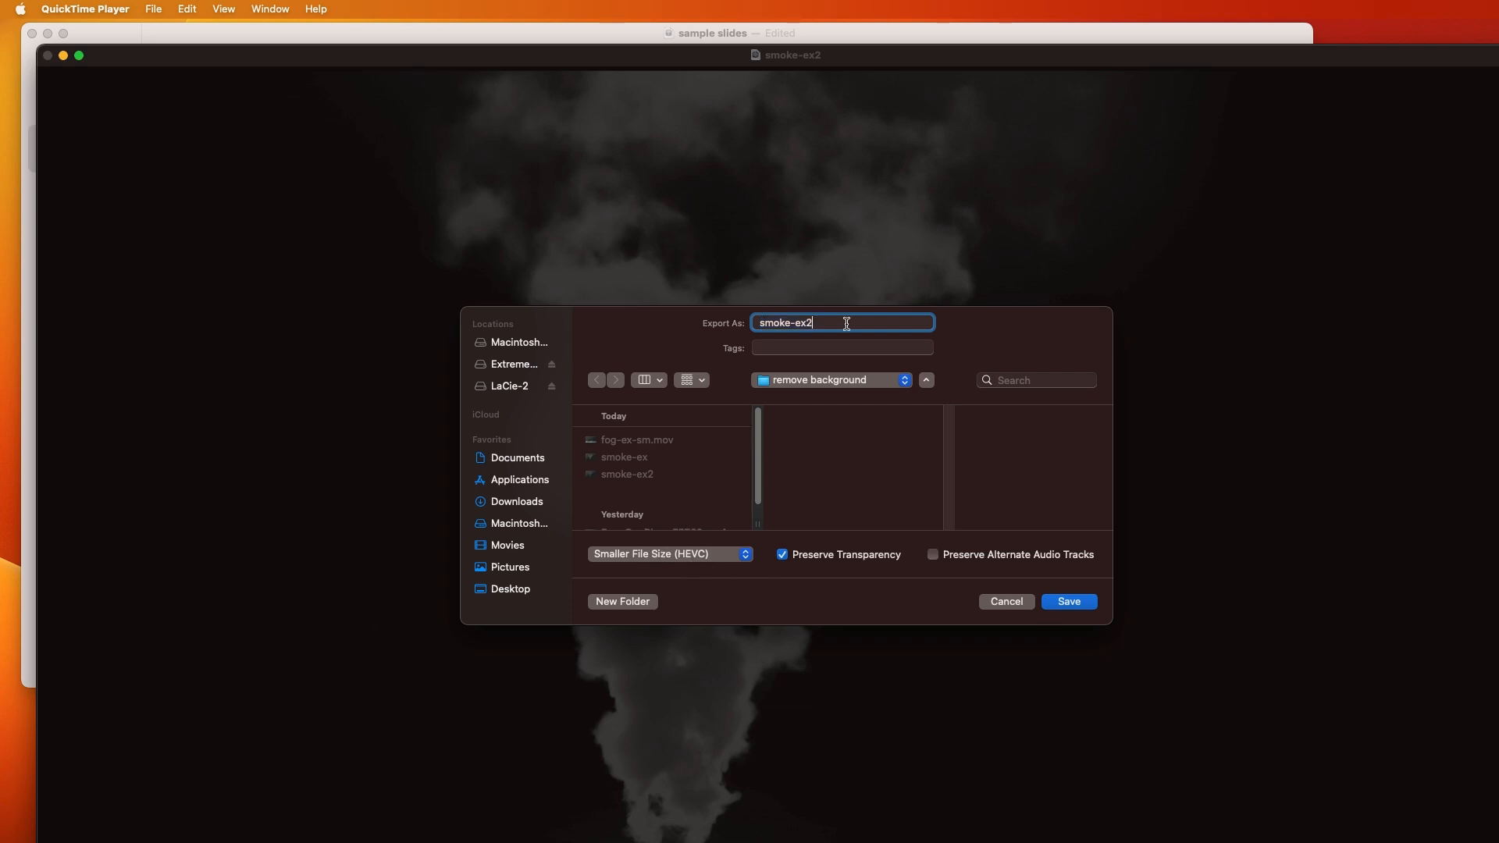
pyautogui.click(1068, 601)
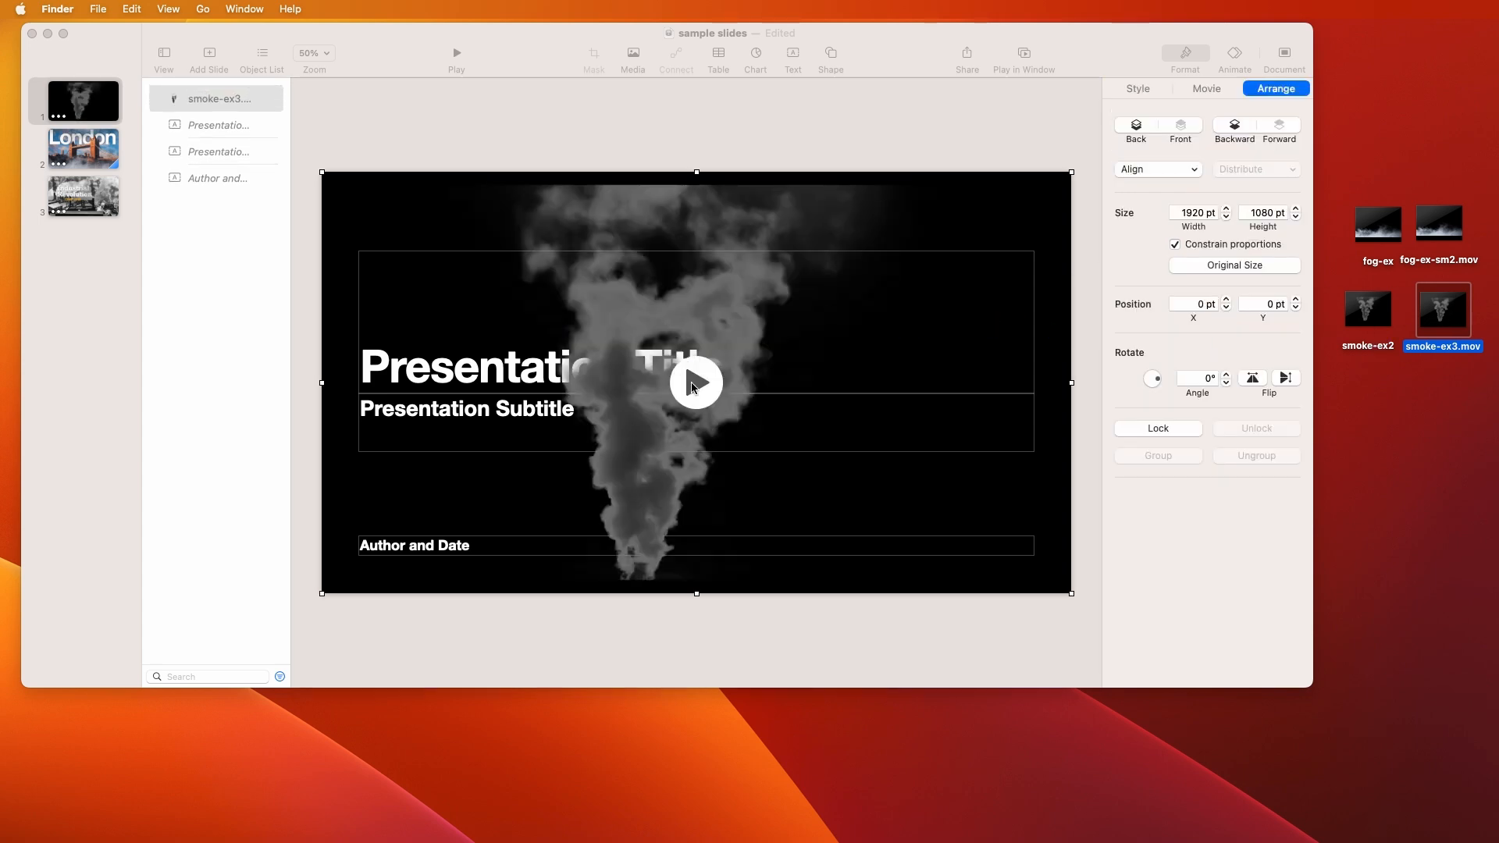
# Preview smoke-ex3.mov on the title slide, then select a smoke layer on the Industrial Revolution slide
pyautogui.click(697, 382)
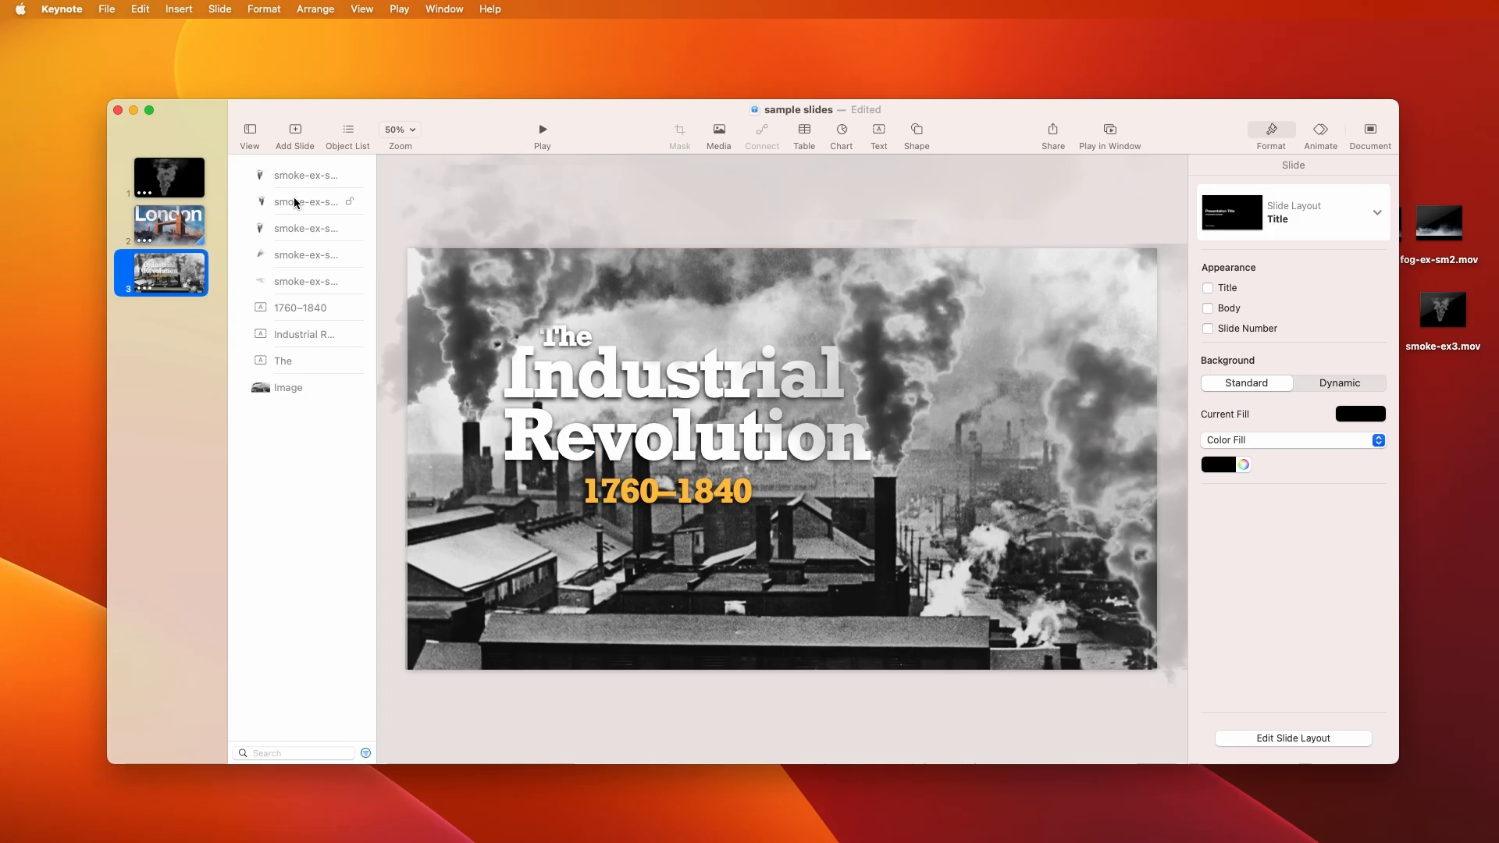
pyautogui.click(307, 228)
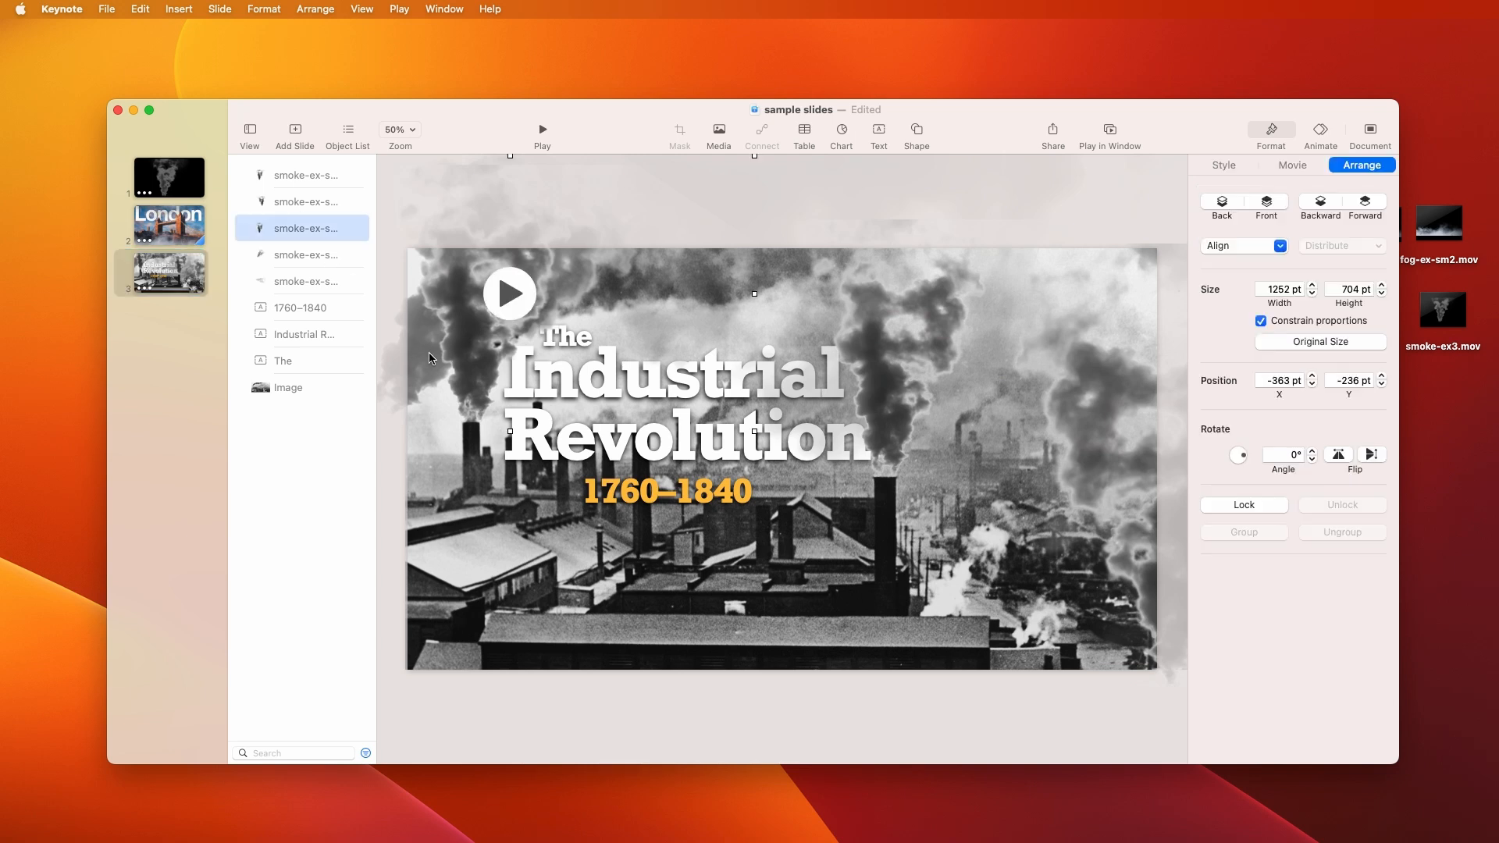
pyautogui.moveTo(1140, 443)
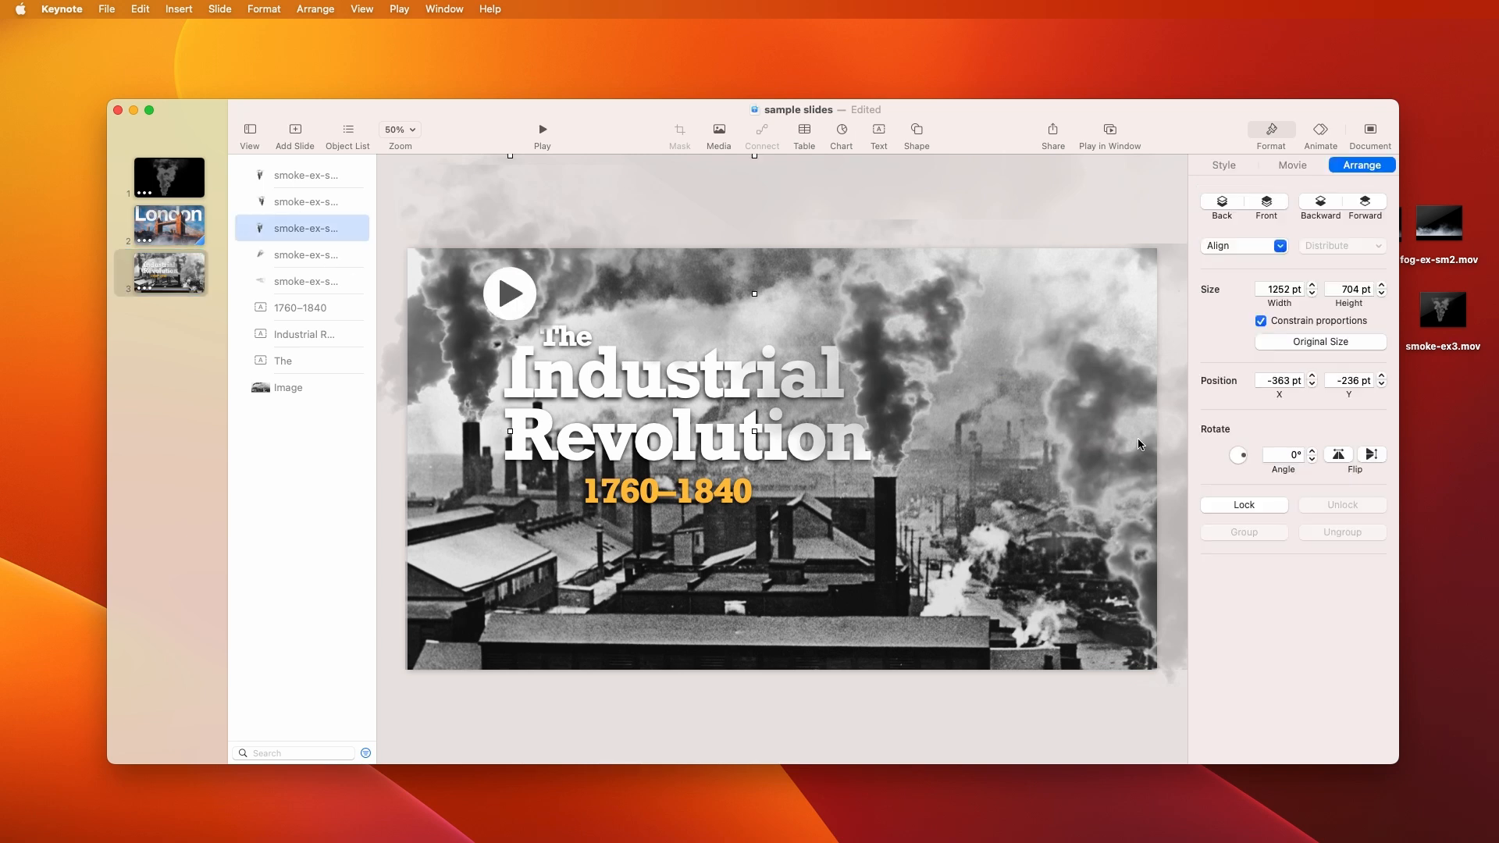